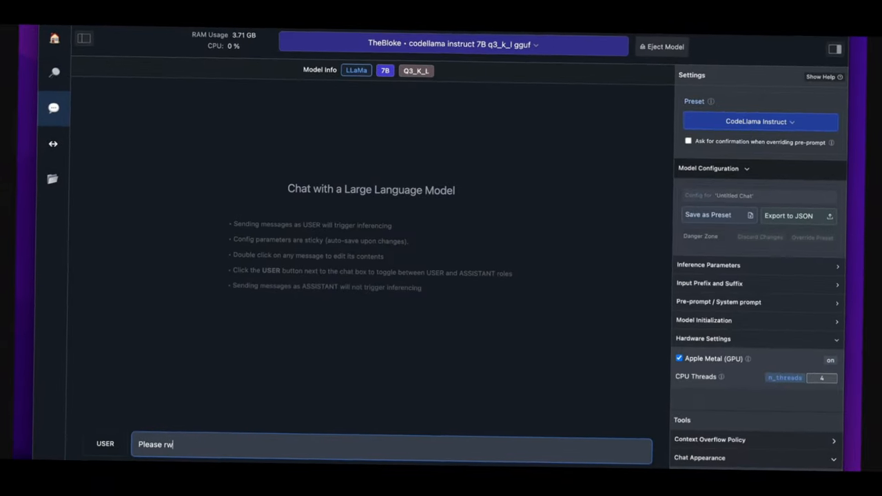
- Send the snake game request to CodeLlama Instruct and keep the current model
{"action": "type", "text": "rite a snake a"}
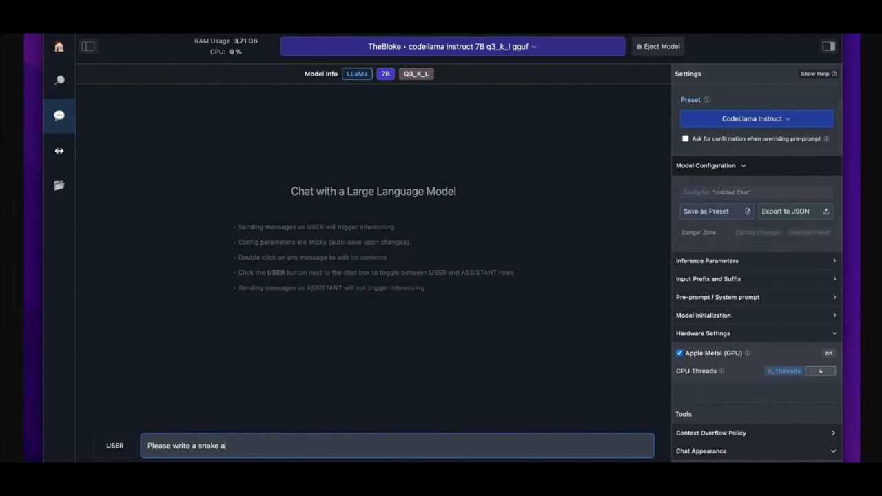
{"action": "type", "text": "game in python."}
{"action": "key", "text": "enter"}
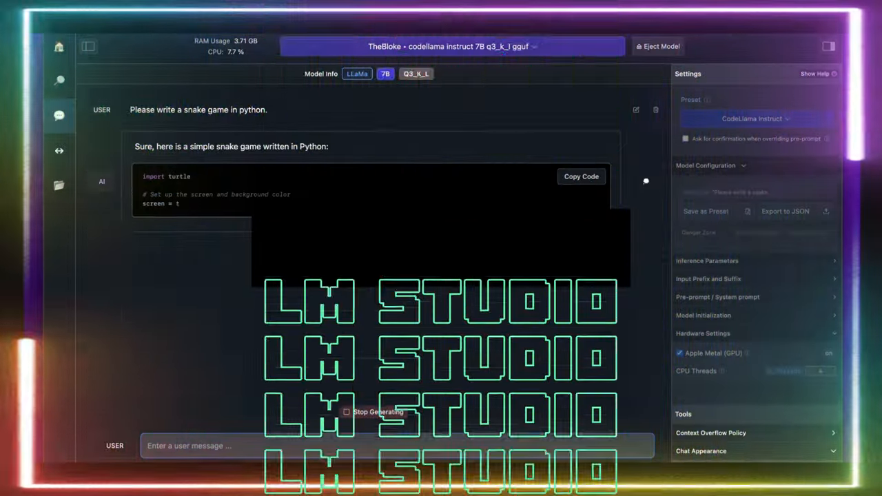
{"action": "left_click", "coordinate": [452, 46]}
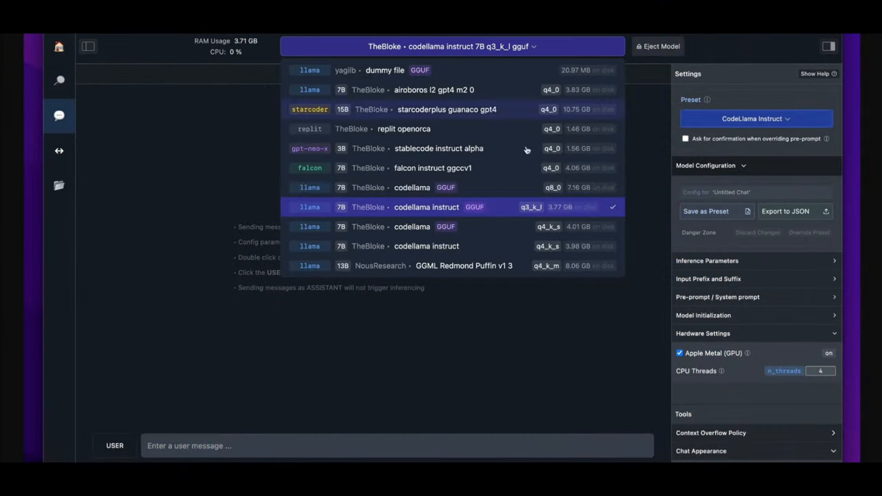
{"action": "left_click", "coordinate": [426, 207]}
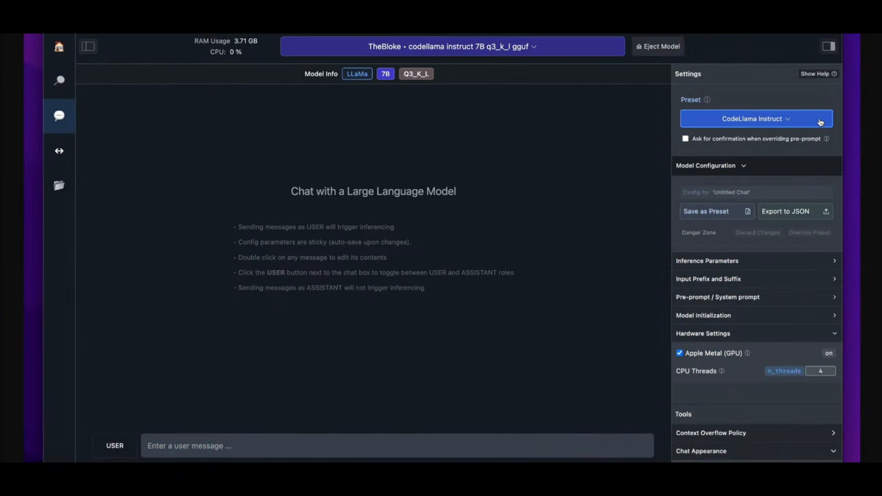
{"action": "mouse_move", "coordinate": [362, 383]}
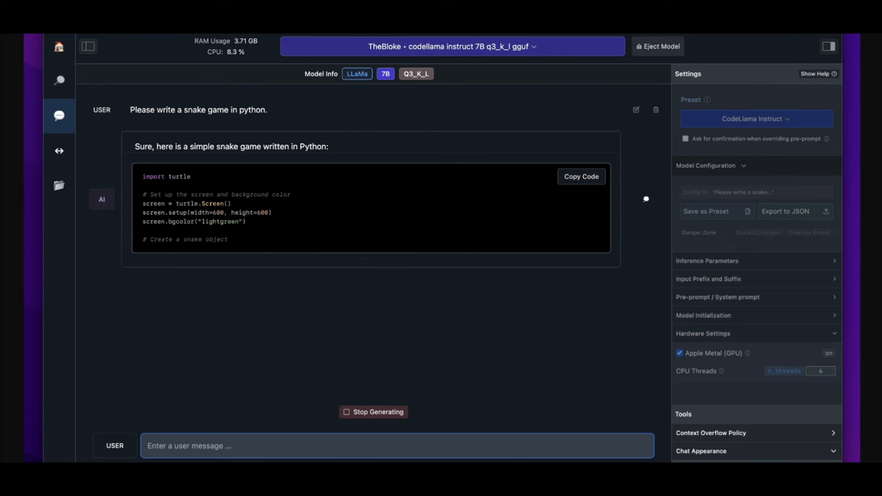
- Retype 'Please write a snake game in python.' while checking the model dropdown
{"action": "left_click", "coordinate": [451, 47]}
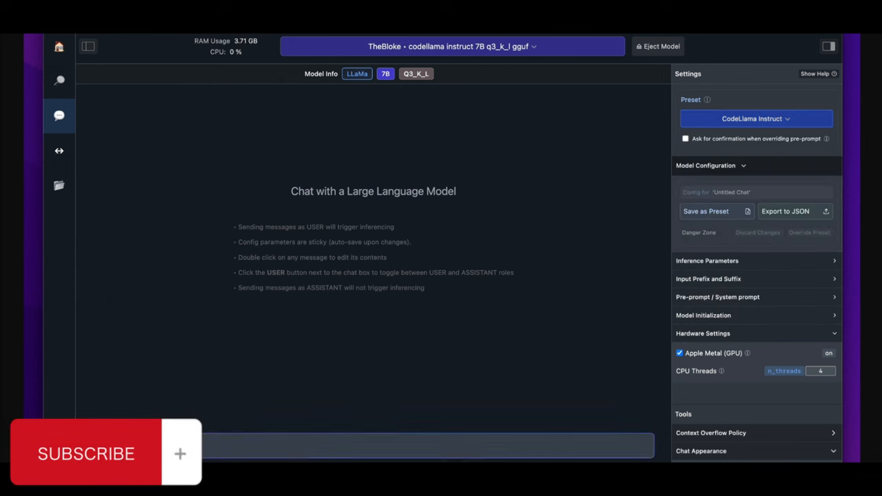
{"action": "type", "text": "make a"}
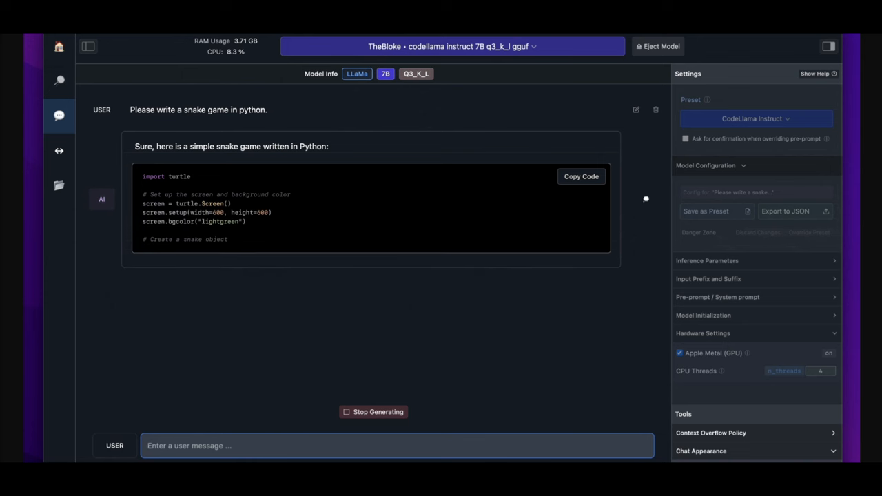
{"action": "left_click", "coordinate": [452, 46]}
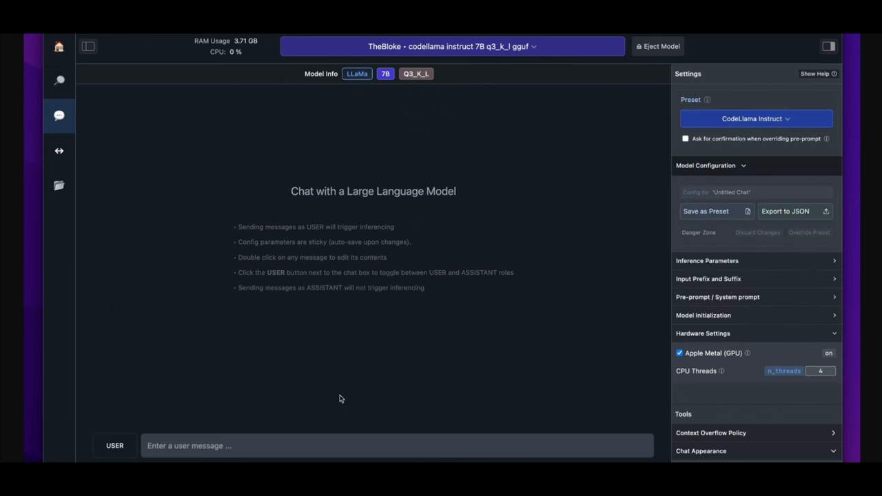
{"action": "type", "text": "Please rw"}
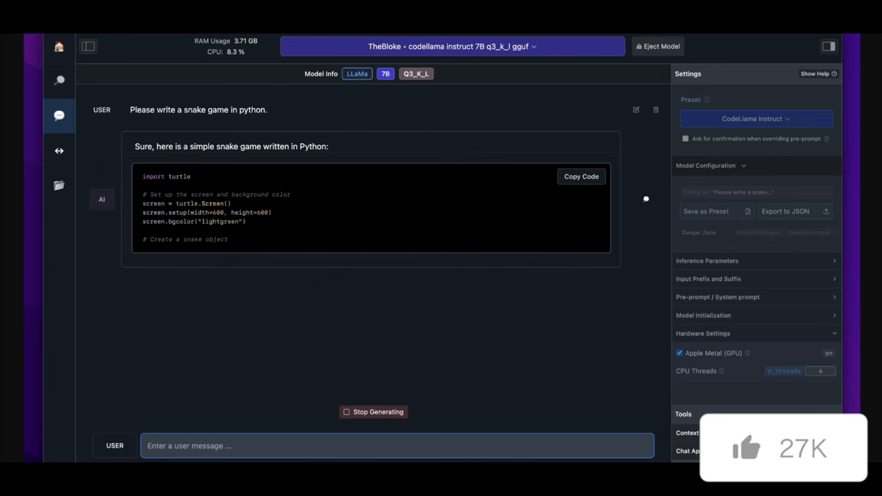
{"action": "left_click", "coordinate": [452, 46]}
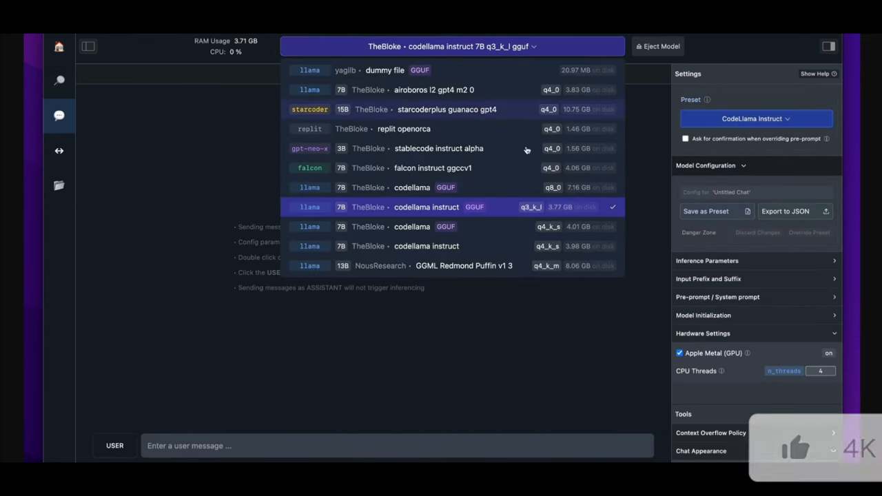
{"action": "left_click", "coordinate": [452, 47]}
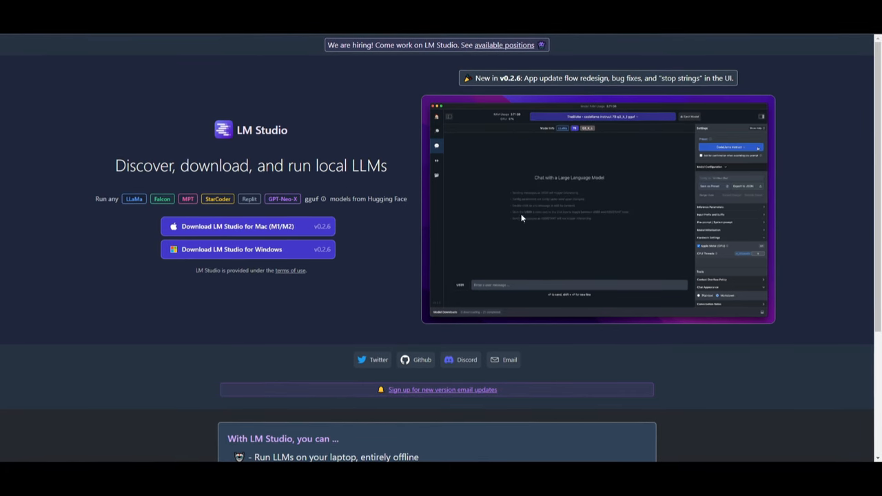
{"action": "mouse_move", "coordinate": [677, 307]}
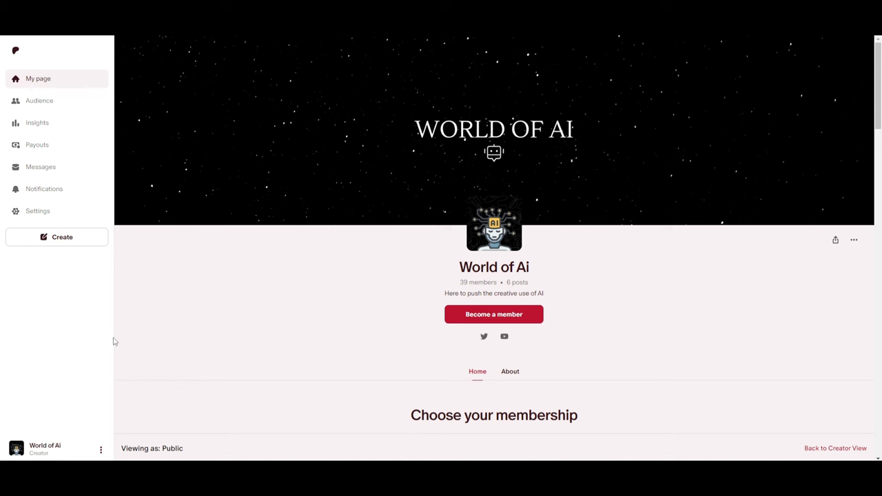
{"action": "mouse_move", "coordinate": [107, 338]}
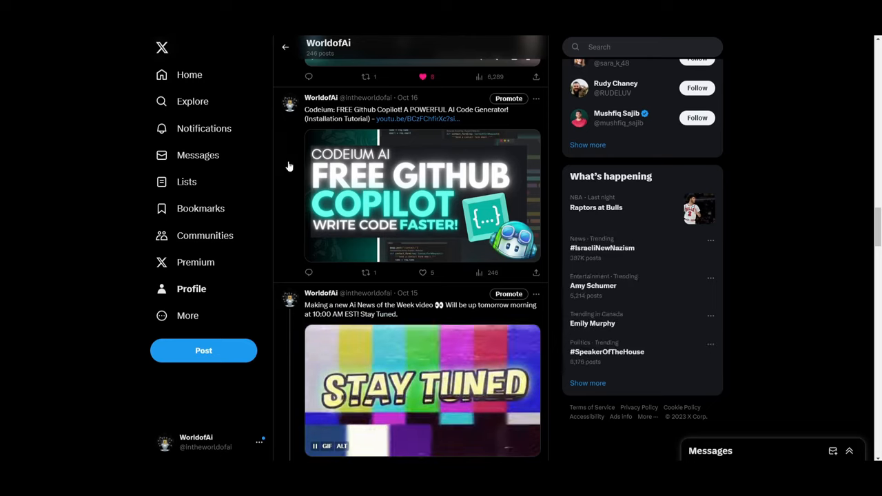
- Open the channel's VIDEOS tab and scroll through its uploaded videos
{"action": "scroll", "scroll_direction": "down", "scroll_amount": 3}
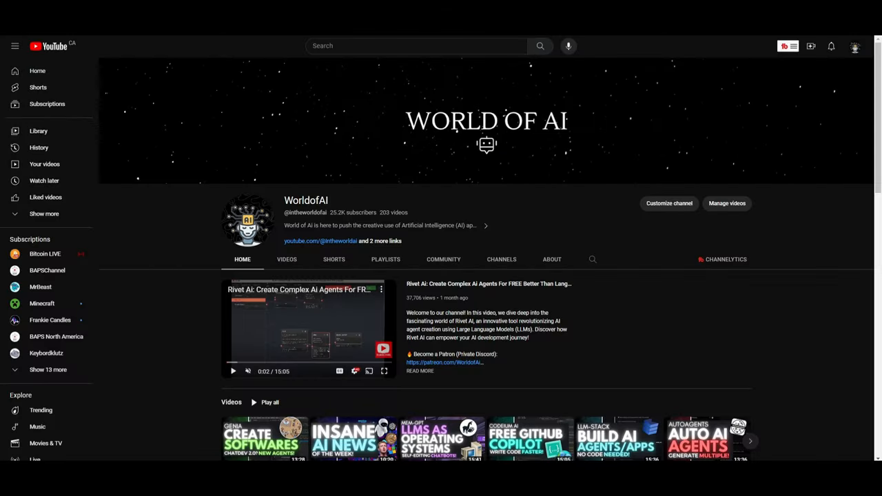
{"action": "left_click", "coordinate": [286, 259]}
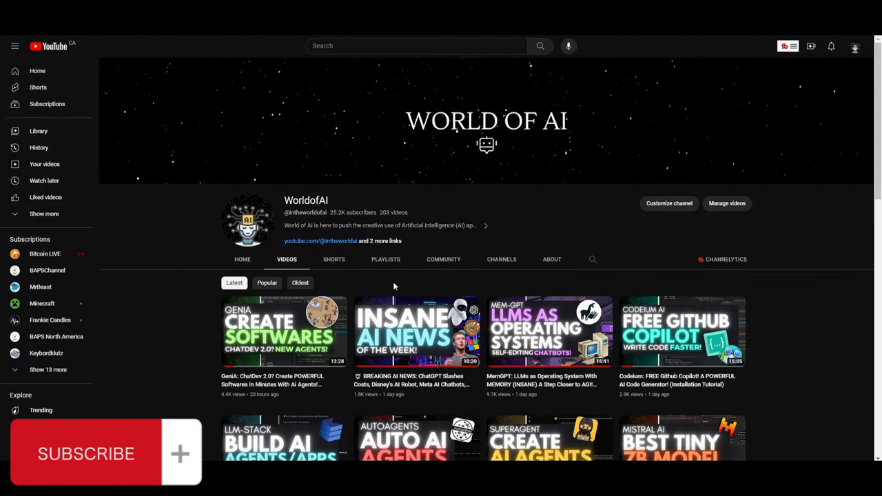
{"action": "scroll", "scroll_direction": "down", "scroll_amount": 3}
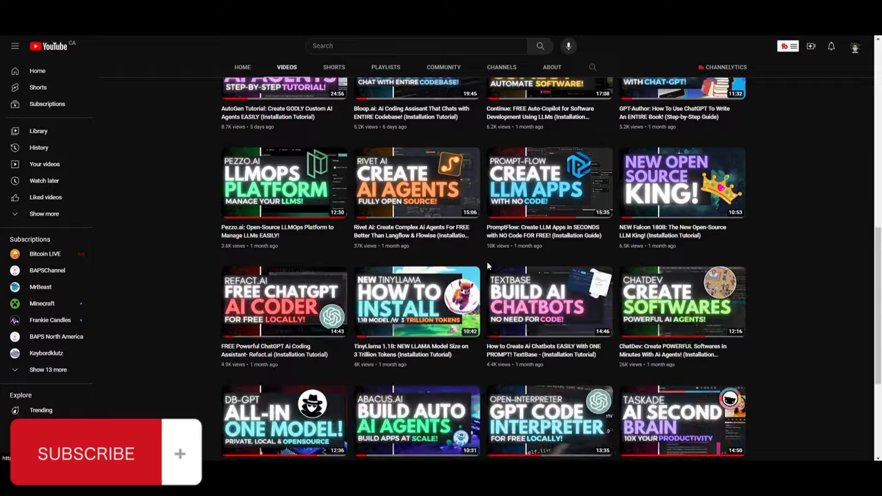
{"action": "scroll", "scroll_direction": "down", "scroll_amount": 3}
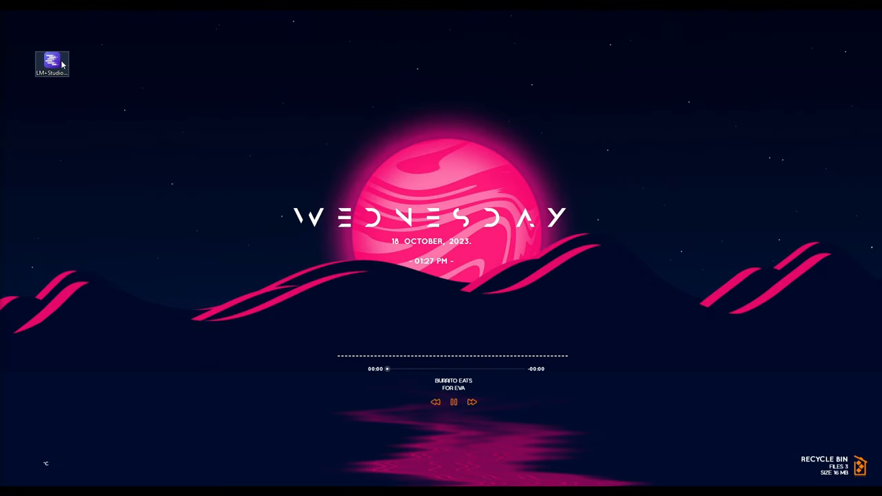
{"action": "mouse_move", "coordinate": [66, 67]}
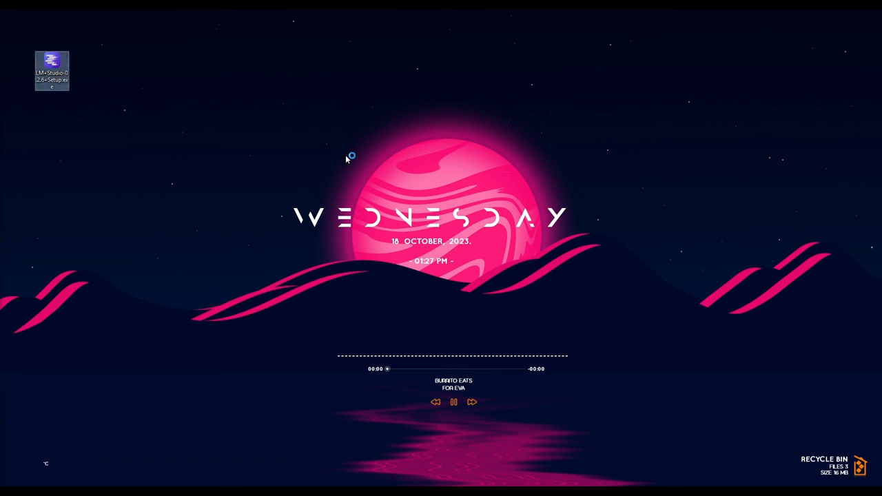
{"action": "mouse_move", "coordinate": [336, 231]}
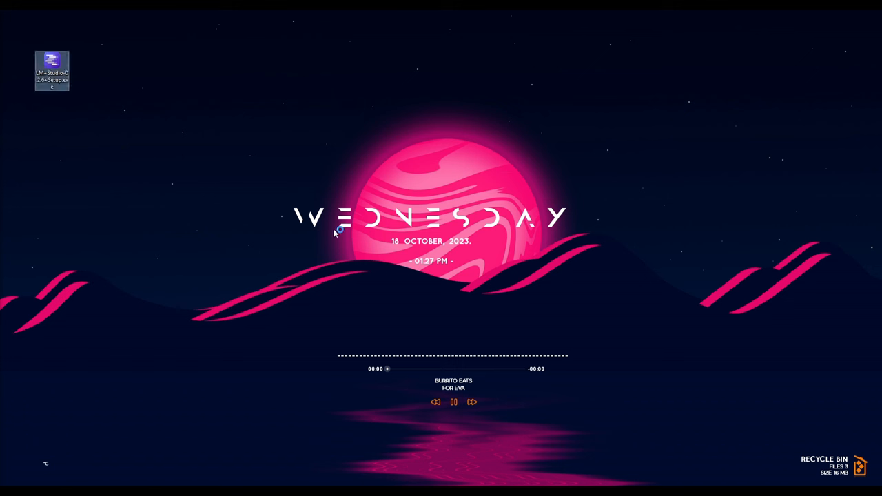
{"action": "mouse_move", "coordinate": [45, 114]}
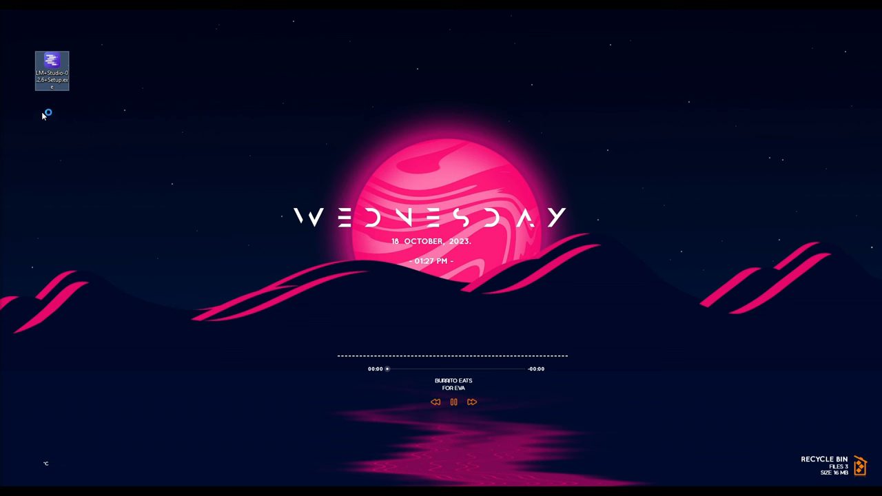
{"action": "mouse_move", "coordinate": [293, 130]}
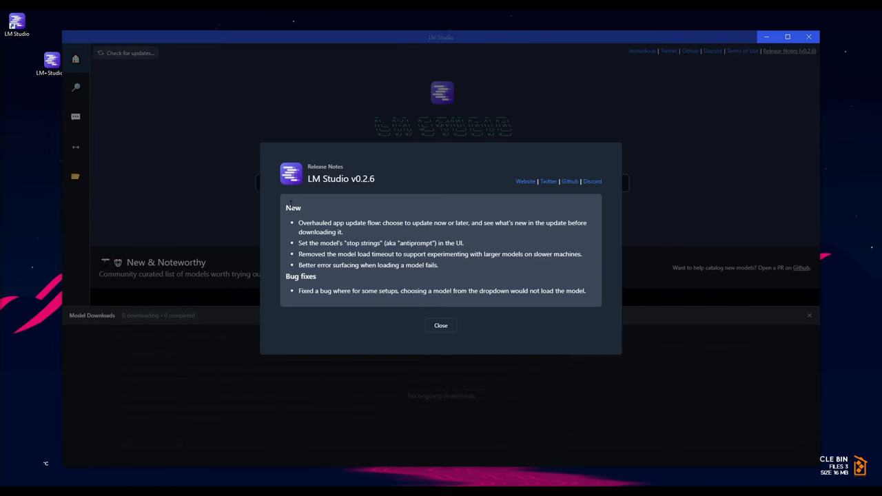
{"action": "mouse_move", "coordinate": [415, 315]}
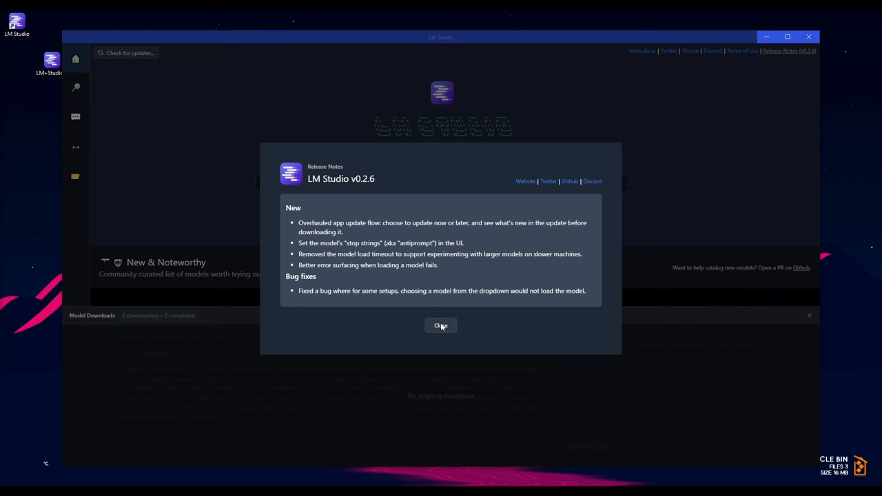
- Close the v0.2.6 Release Notes dialog
{"action": "left_click", "coordinate": [441, 325]}
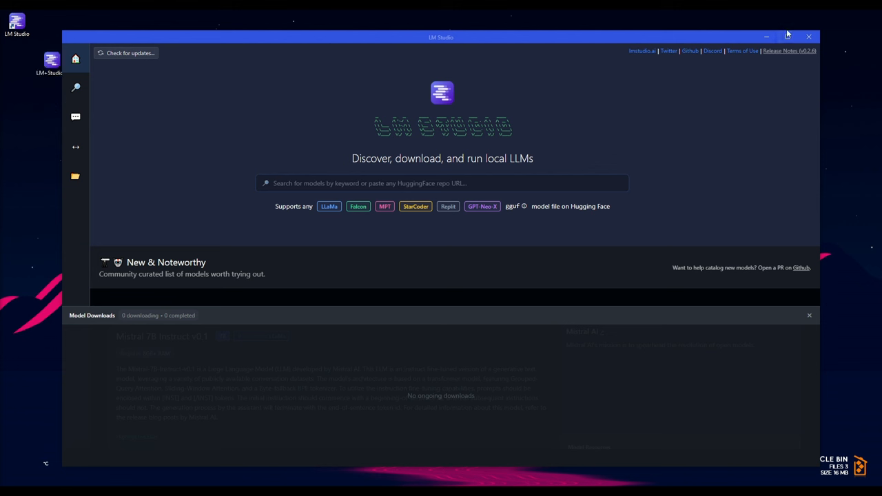
{"action": "mouse_move", "coordinate": [551, 241]}
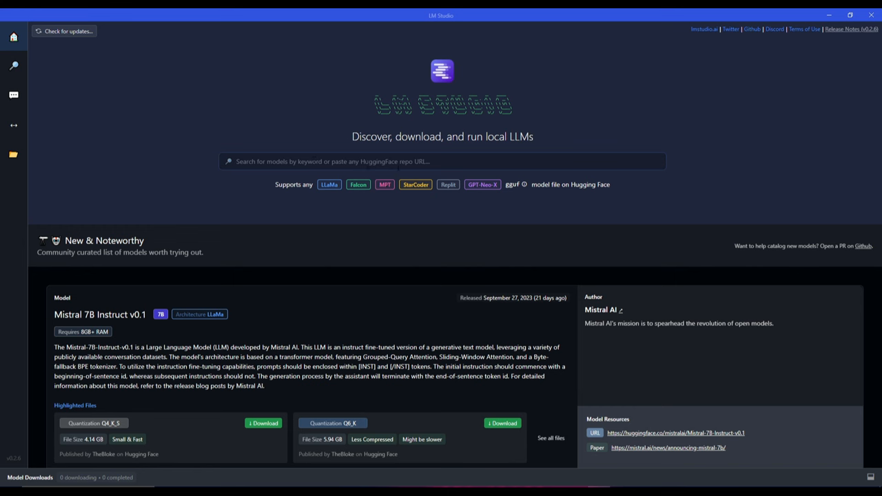
- Search models for 'openorca' and scroll the 19 Hugging Face results
{"action": "left_click", "coordinate": [441, 161]}
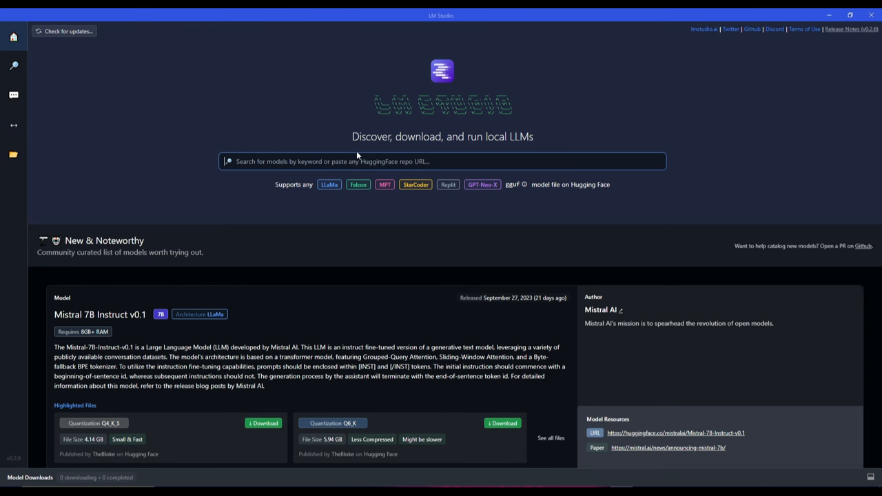
{"action": "type", "text": "openorca"}
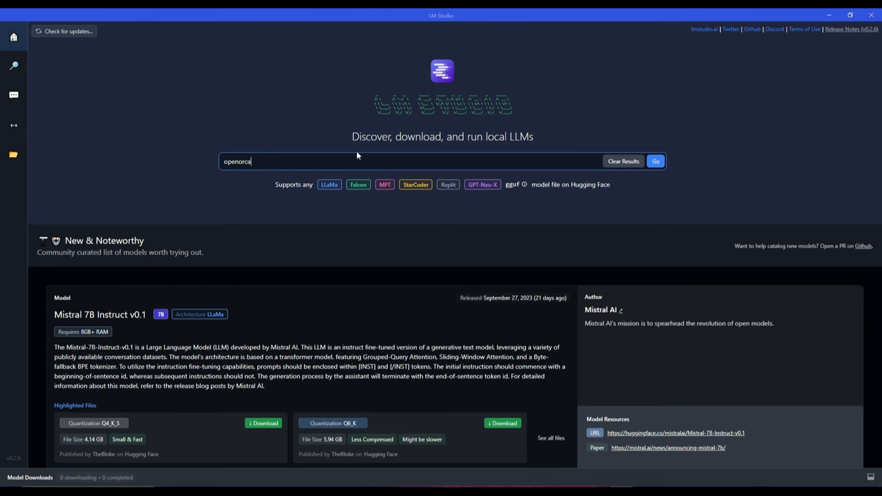
{"action": "left_click", "coordinate": [656, 161]}
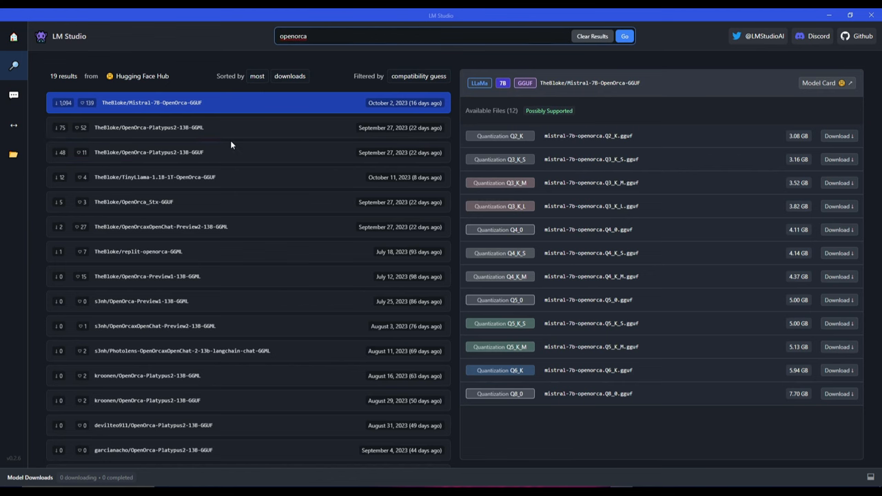
{"action": "scroll", "scroll_direction": "down", "scroll_amount": 3}
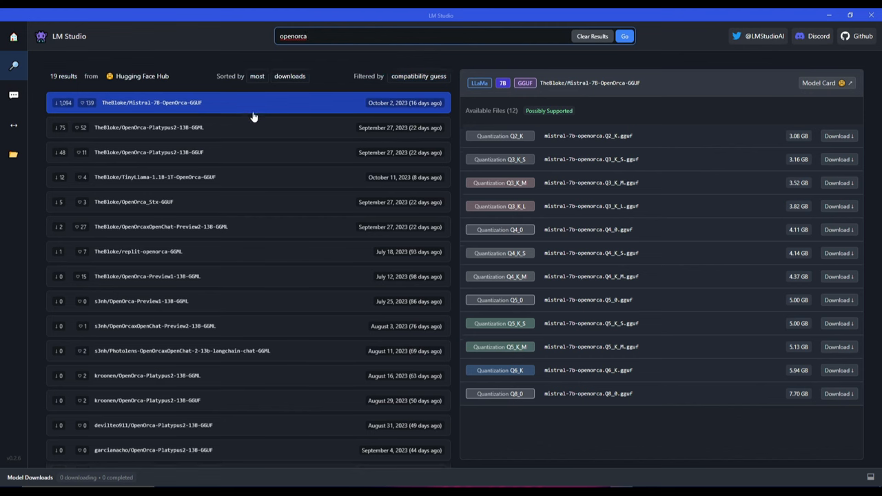
{"action": "mouse_move", "coordinate": [272, 202]}
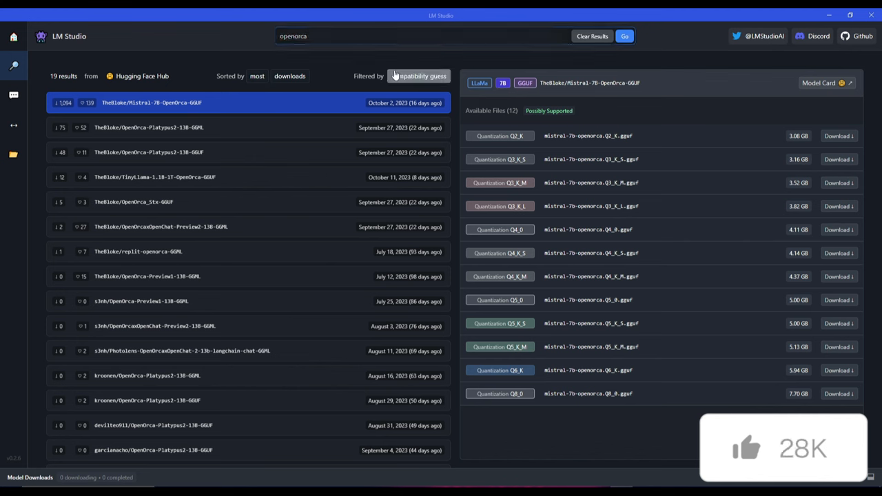
- Show all models and sort the openorca results by most downloads
{"action": "left_click", "coordinate": [419, 76]}
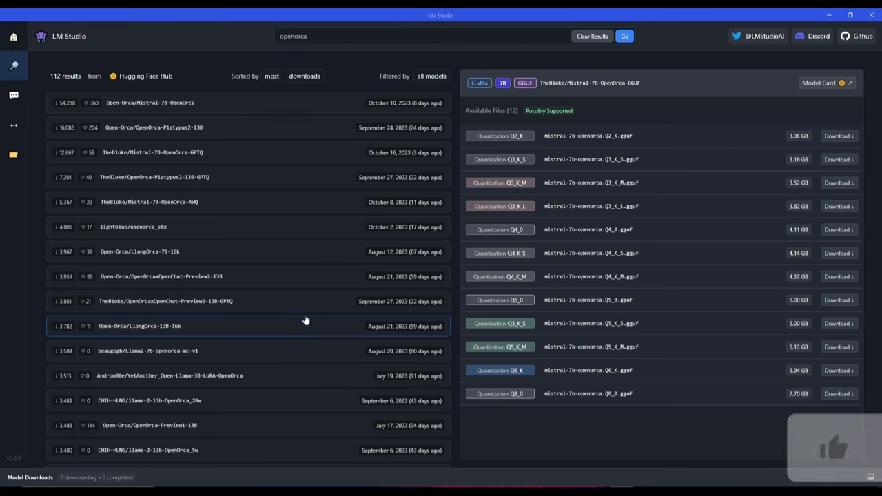
{"action": "mouse_move", "coordinate": [142, 77]}
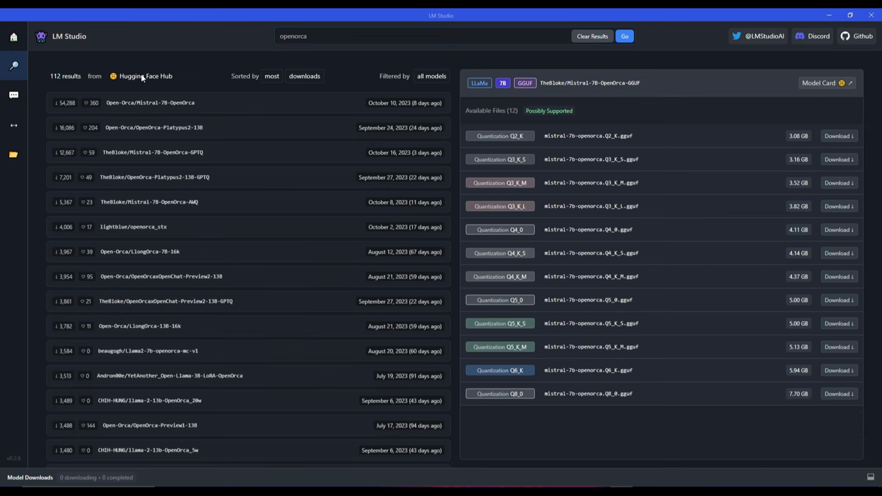
{"action": "left_click", "coordinate": [271, 76]}
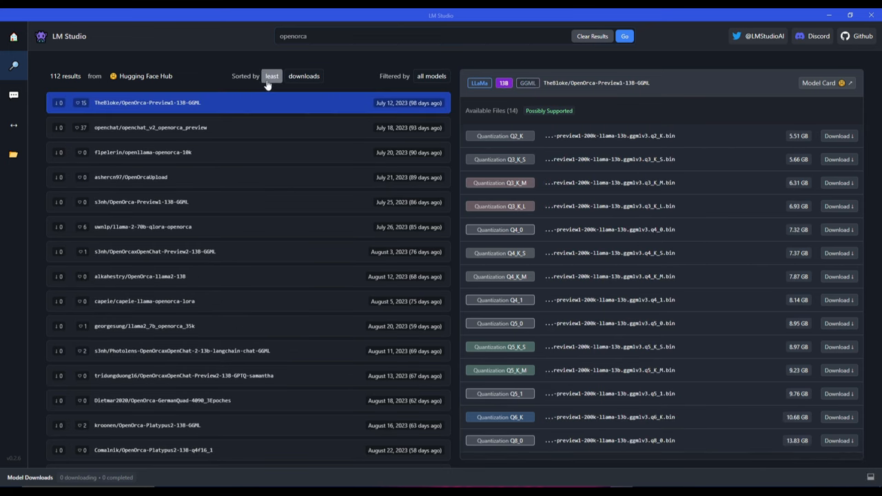
{"action": "mouse_move", "coordinate": [219, 87]}
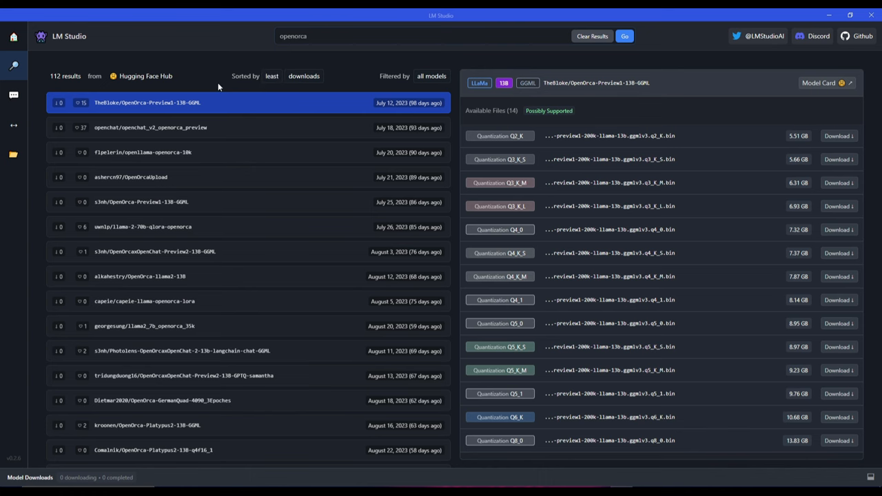
{"action": "left_click", "coordinate": [304, 76]}
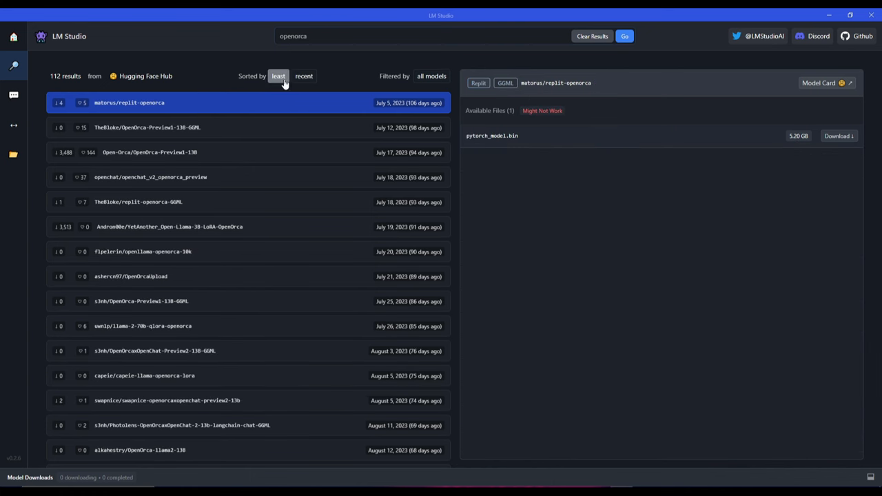
{"action": "left_click", "coordinate": [281, 75]}
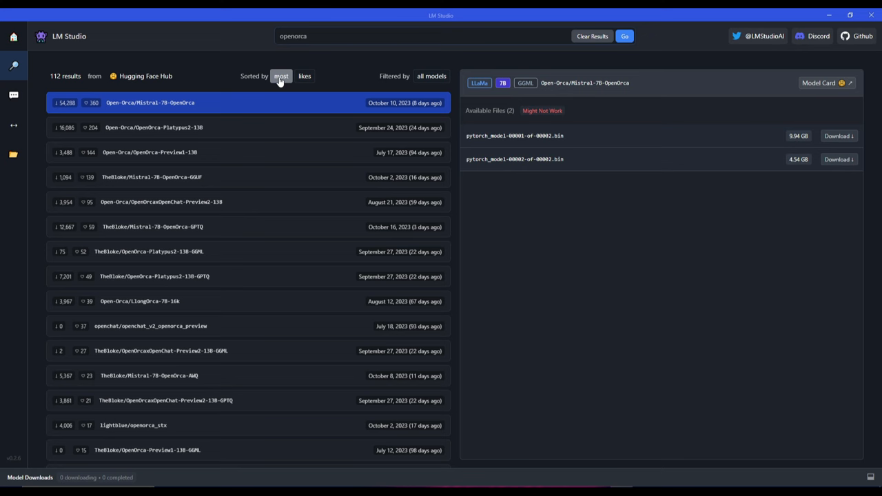
{"action": "left_click", "coordinate": [304, 76]}
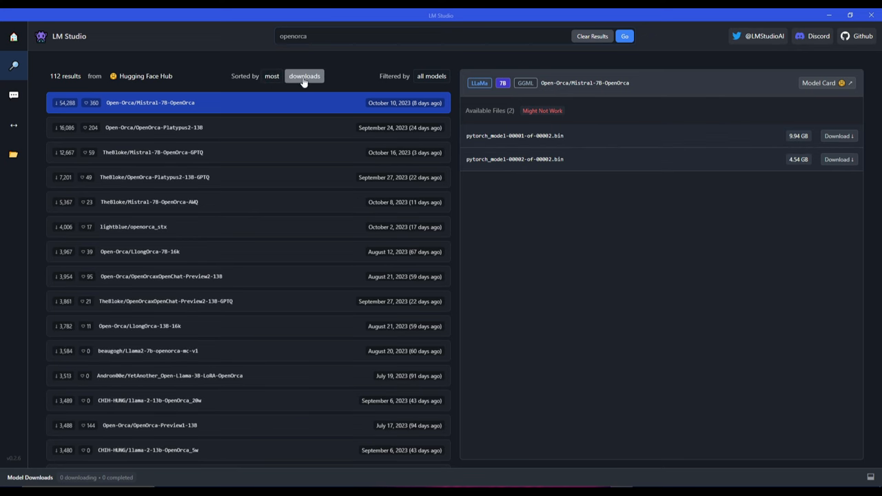
- Inspect top openorca models' files, then rerun the search and recheck Mistral-7B-OpenOrca-GPTQ
{"action": "left_click", "coordinate": [155, 128]}
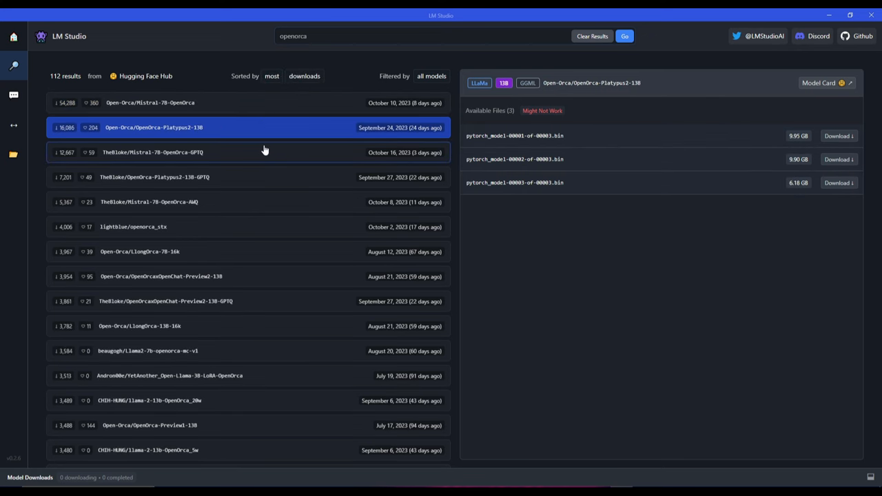
{"action": "mouse_move", "coordinate": [193, 151]}
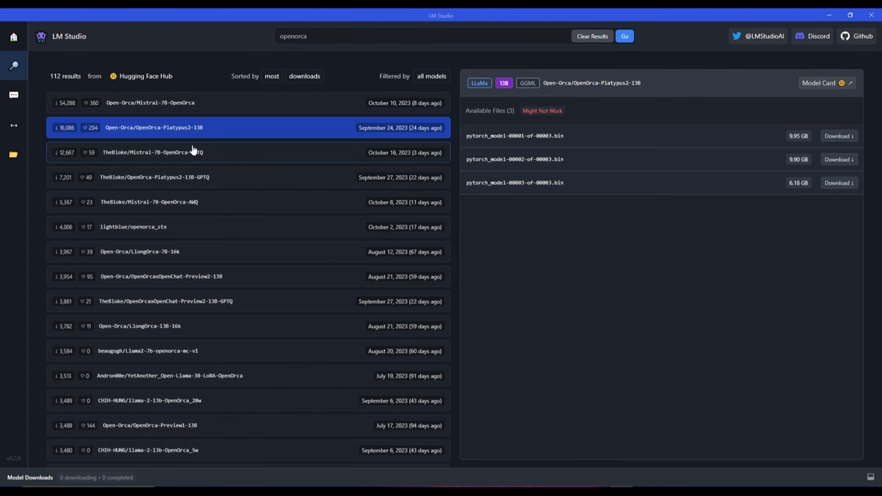
{"action": "left_click", "coordinate": [152, 152]}
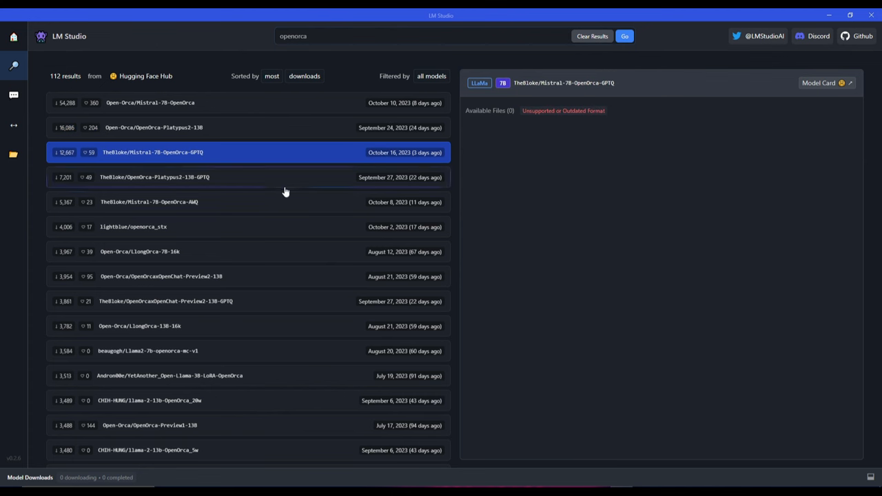
{"action": "left_click", "coordinate": [140, 252]}
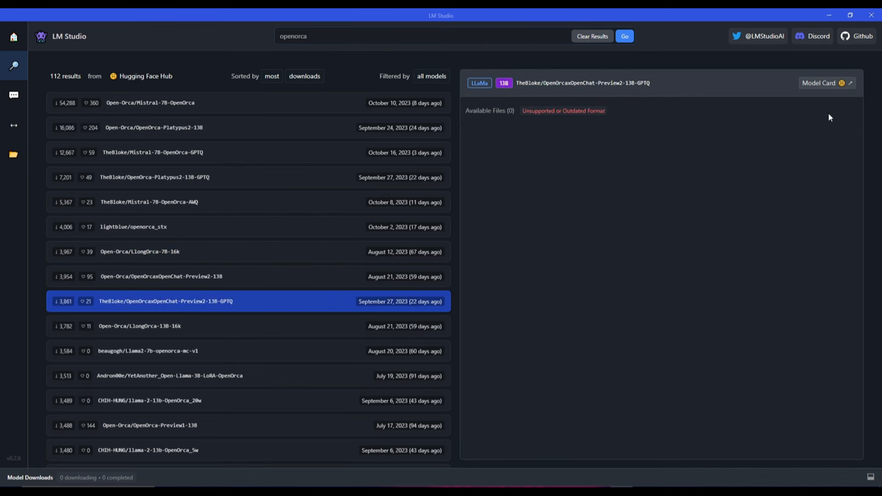
{"action": "mouse_move", "coordinate": [144, 60]}
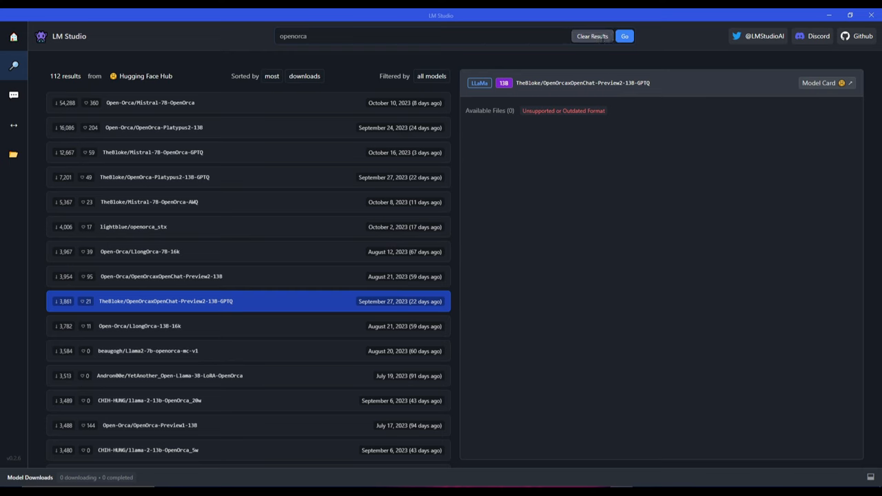
{"action": "left_click", "coordinate": [592, 36]}
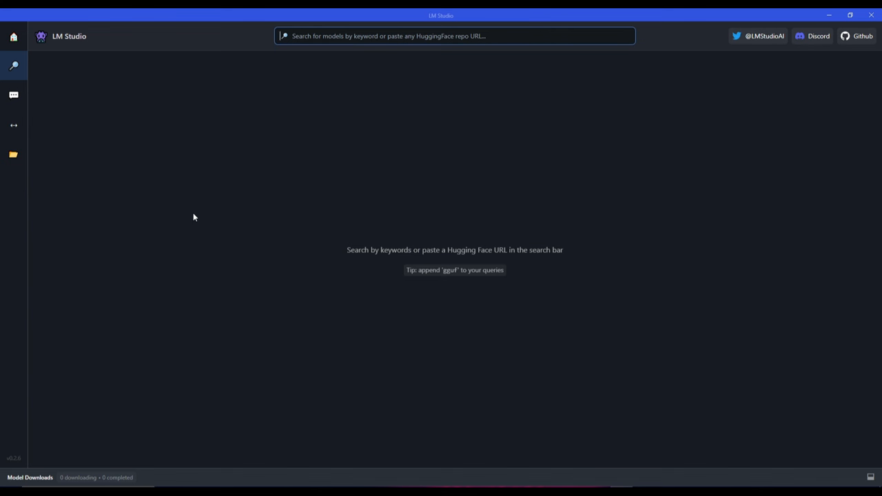
{"action": "type", "text": "openorca"}
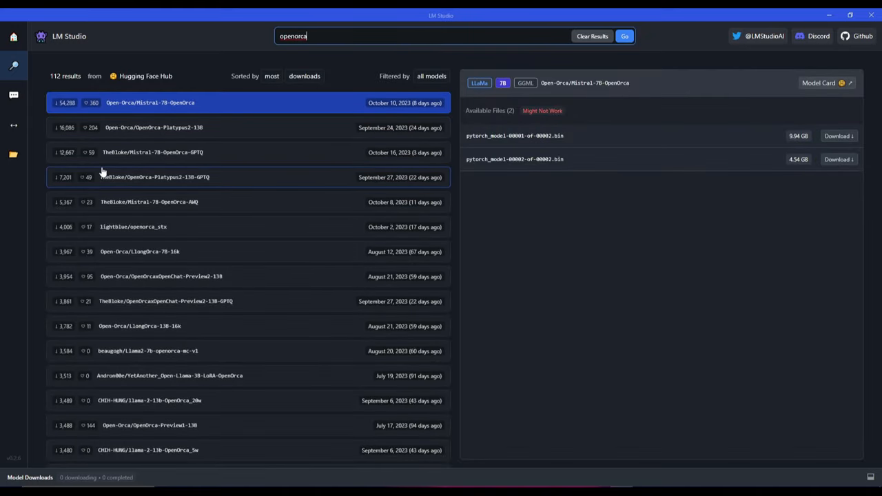
{"action": "mouse_move", "coordinate": [183, 152]}
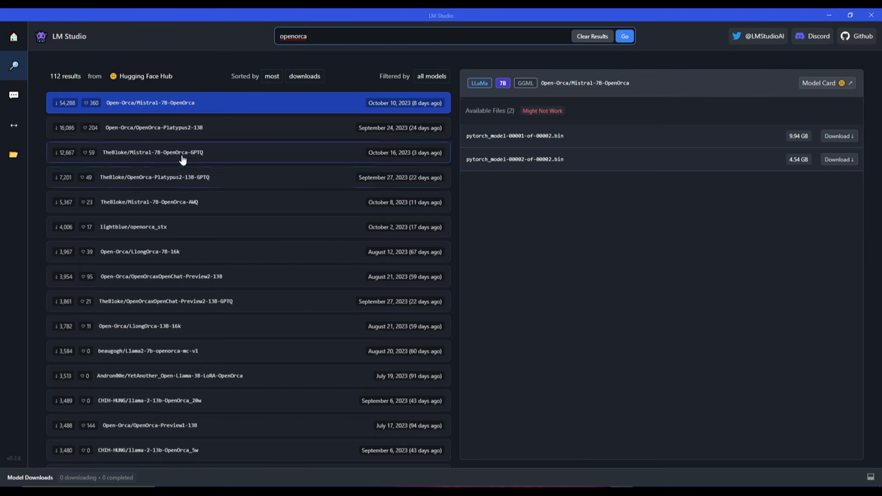
{"action": "mouse_move", "coordinate": [213, 158]}
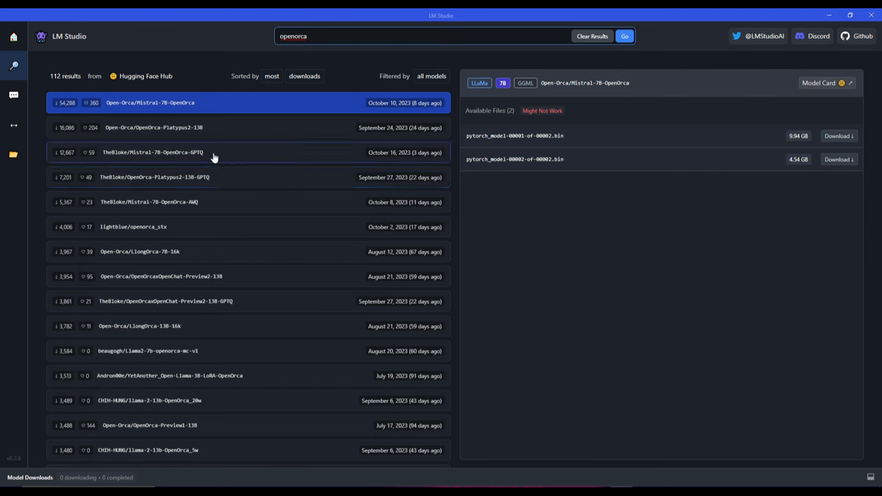
{"action": "left_click", "coordinate": [152, 153]}
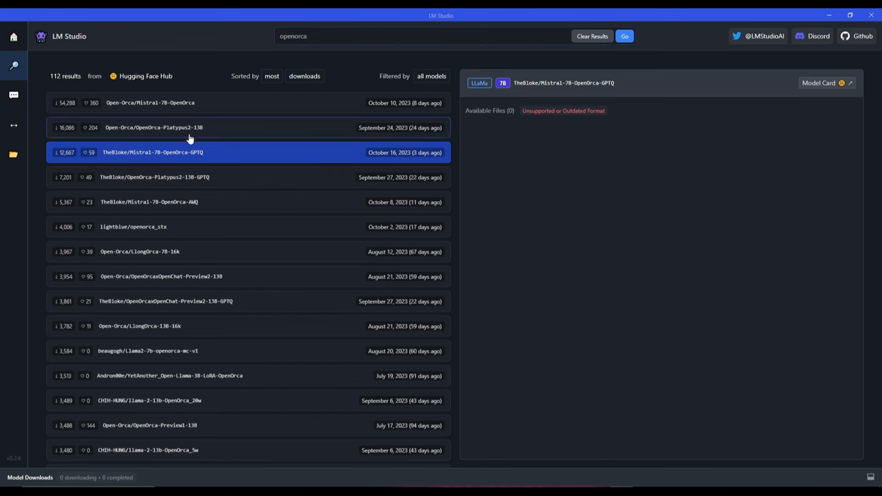
{"action": "mouse_move", "coordinate": [215, 128]}
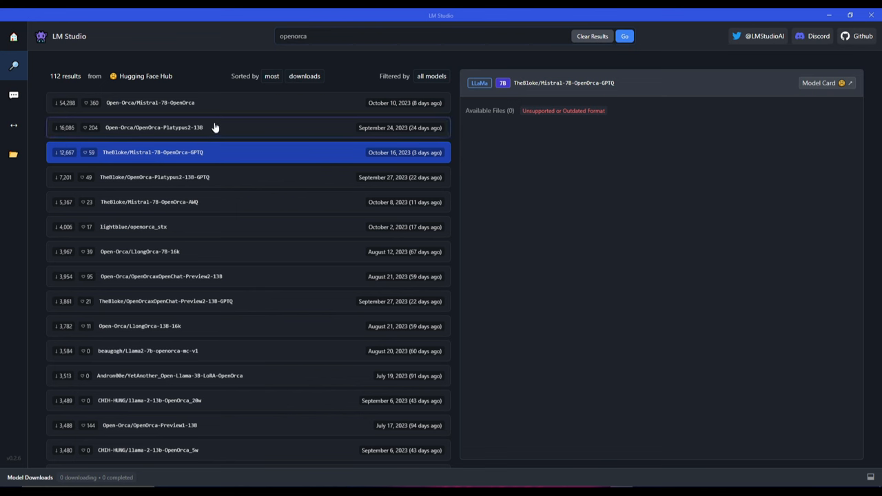
{"action": "mouse_move", "coordinate": [306, 175]}
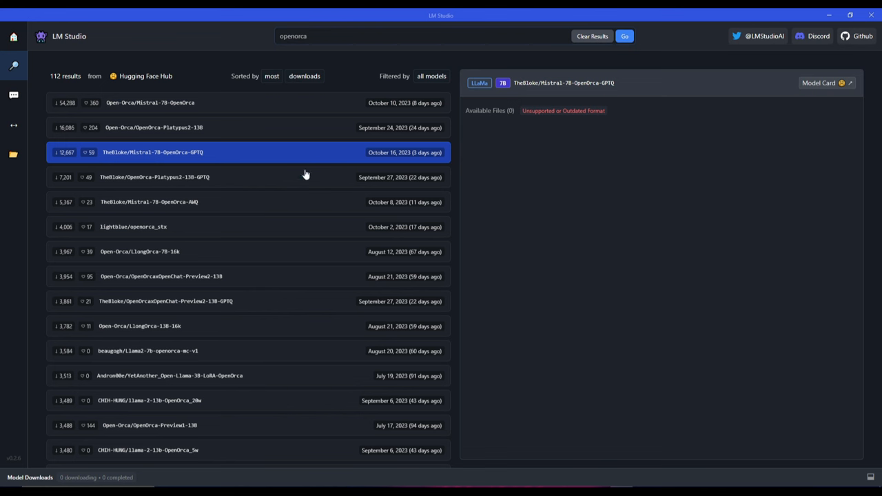
{"action": "mouse_move", "coordinate": [750, 168]}
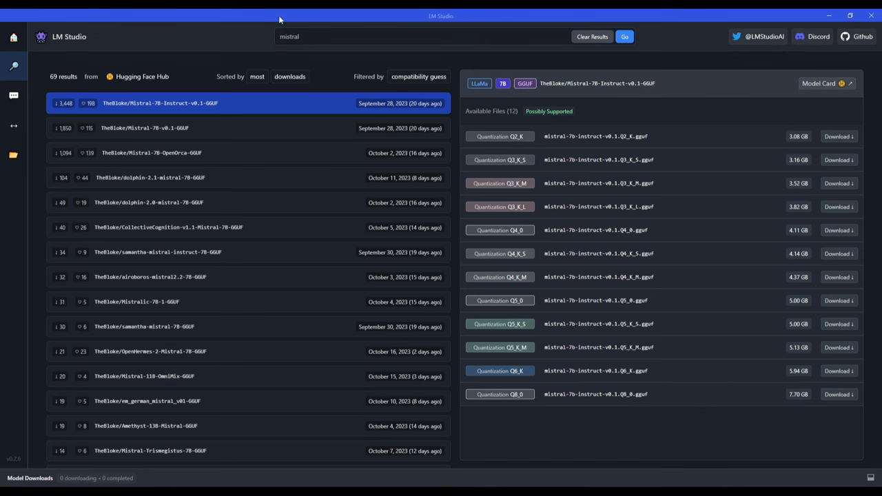
{"action": "mouse_move", "coordinate": [306, 49]}
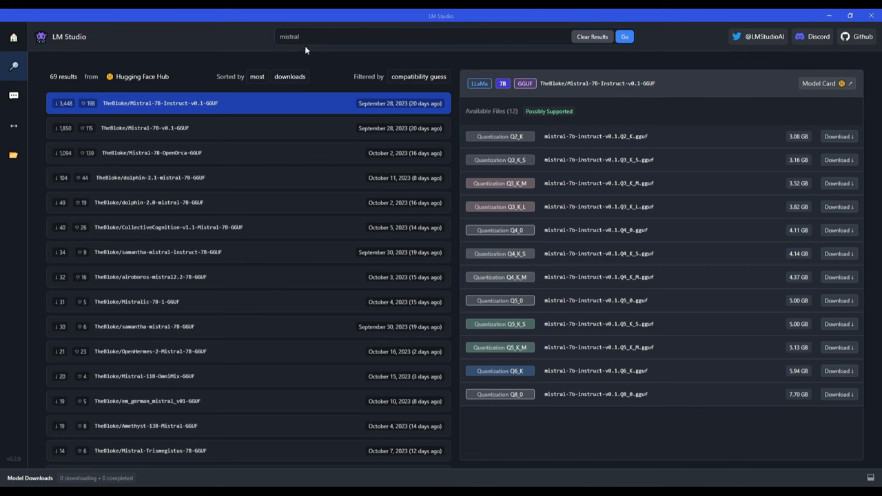
{"action": "mouse_move", "coordinate": [529, 82]}
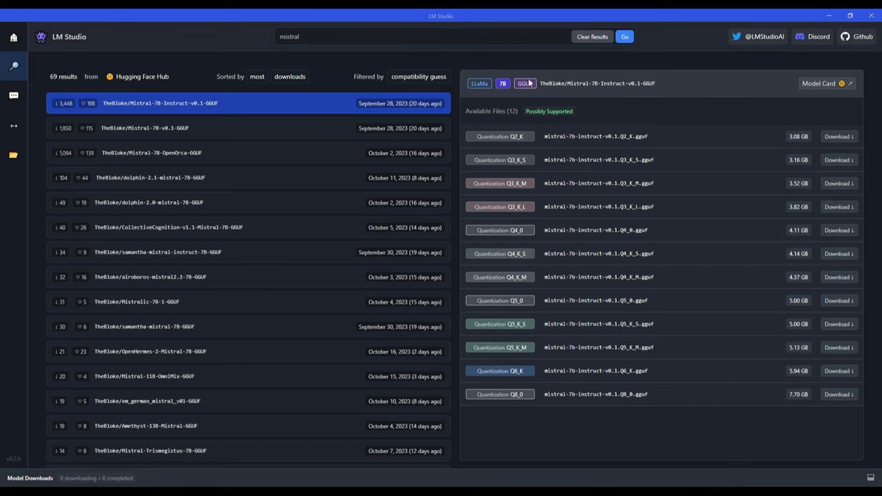
{"action": "mouse_move", "coordinate": [782, 100]}
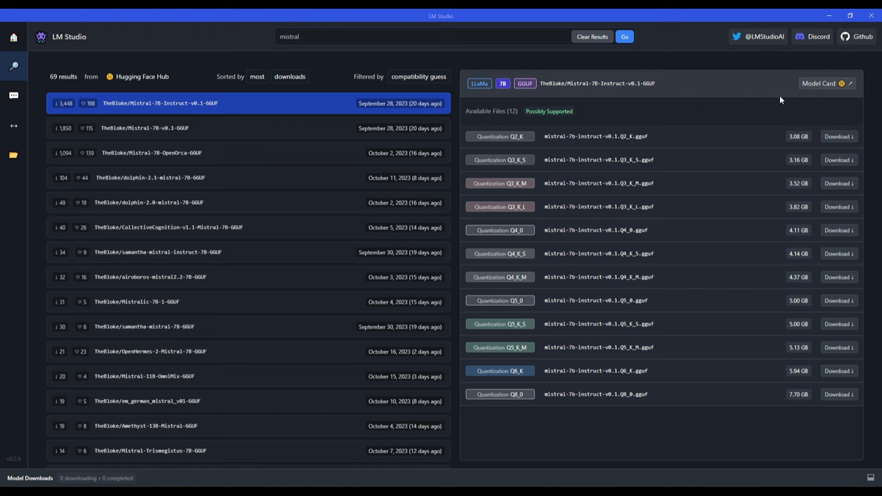
{"action": "mouse_move", "coordinate": [868, 142]}
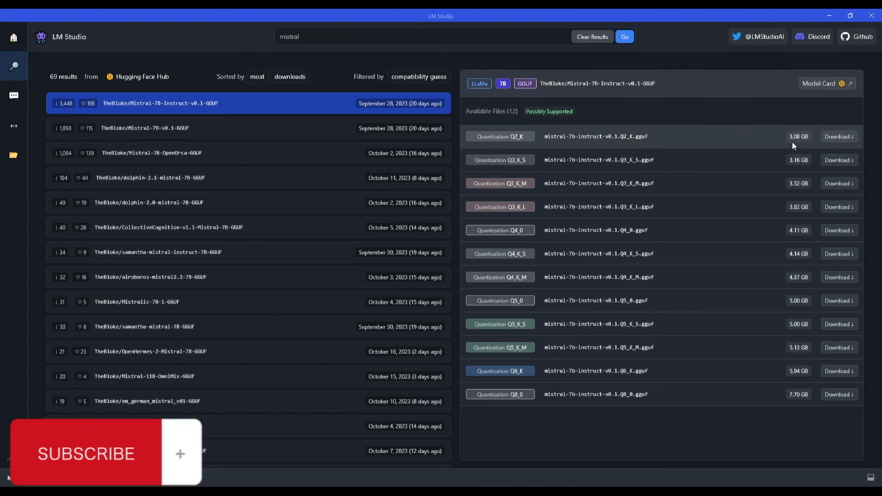
{"action": "mouse_move", "coordinate": [701, 136]}
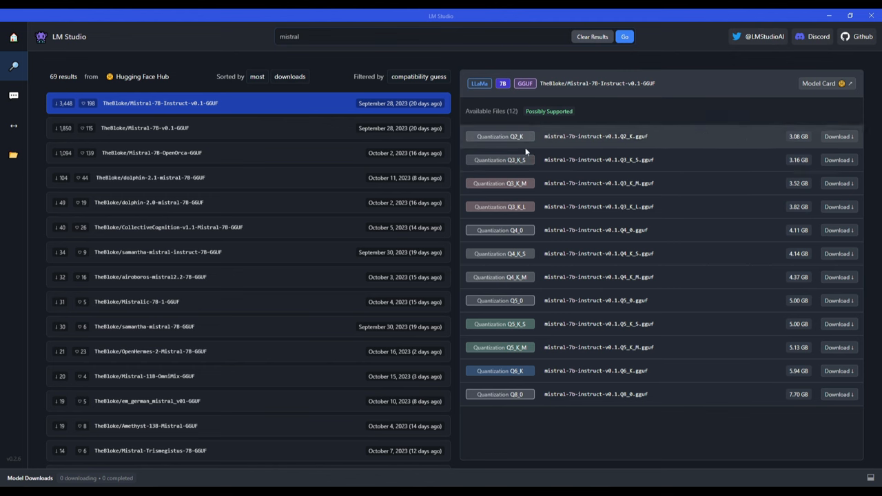
{"action": "mouse_move", "coordinate": [762, 229]}
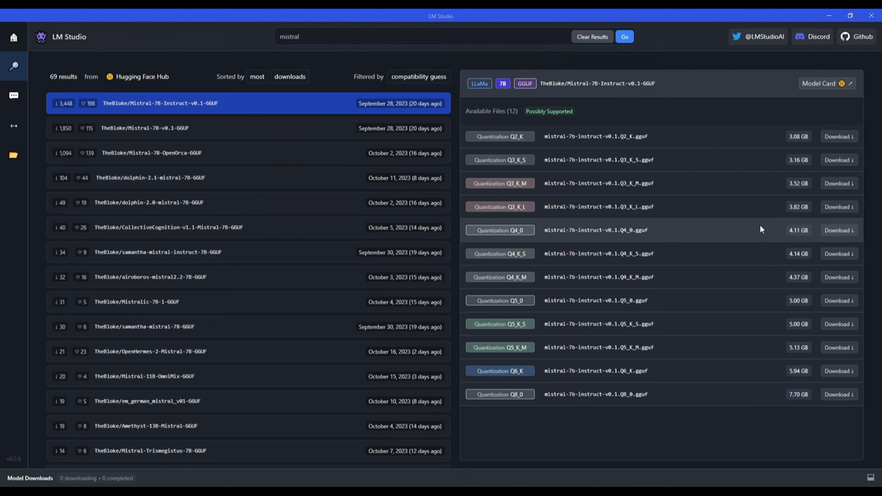
{"action": "mouse_move", "coordinate": [839, 136]}
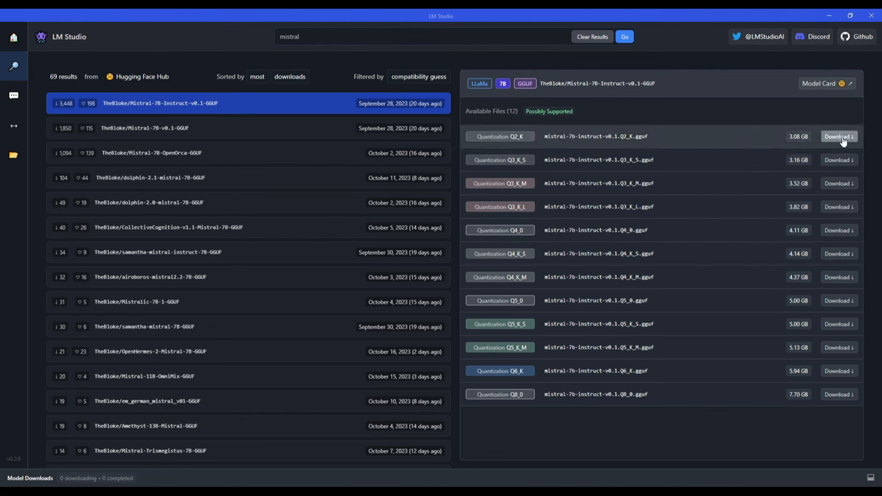
{"action": "mouse_move", "coordinate": [64, 66]}
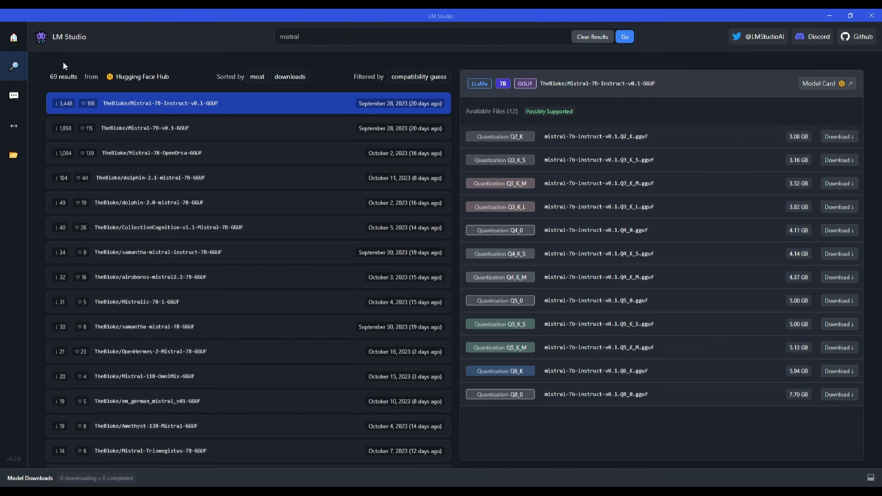
- Open the empty My Models library, then go to the chat page
{"action": "left_click", "coordinate": [14, 154]}
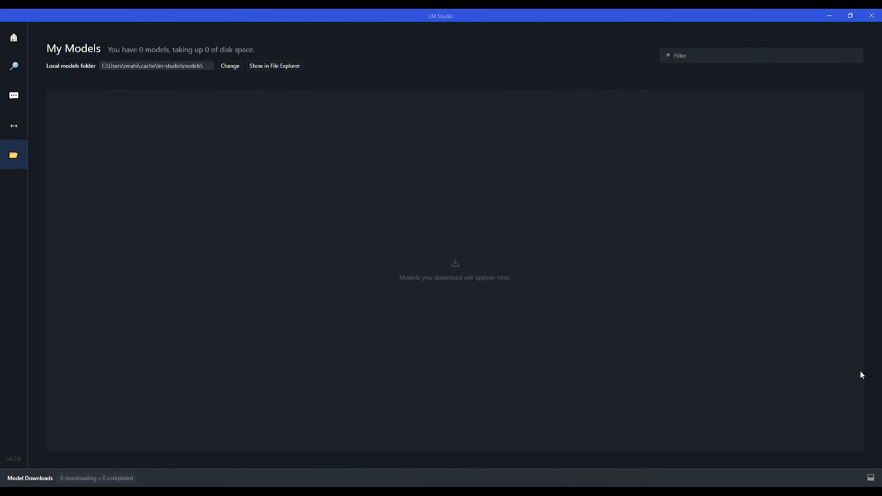
{"action": "mouse_move", "coordinate": [201, 236]}
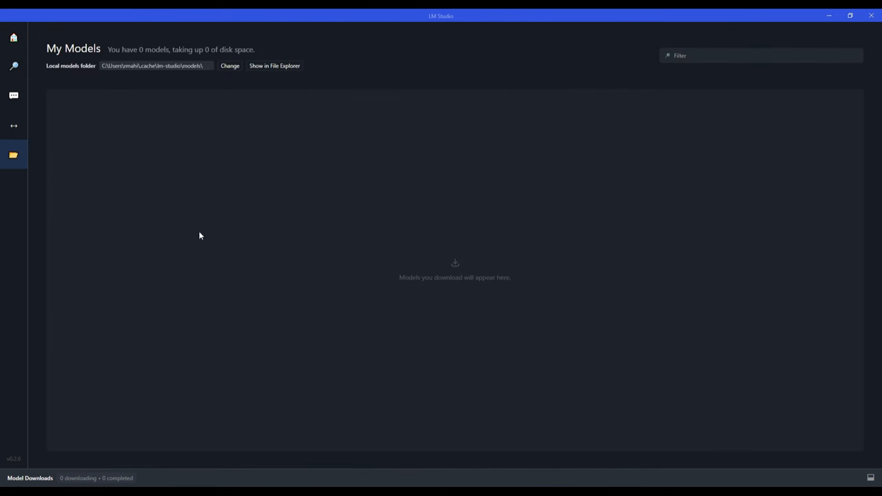
{"action": "mouse_move", "coordinate": [241, 210]}
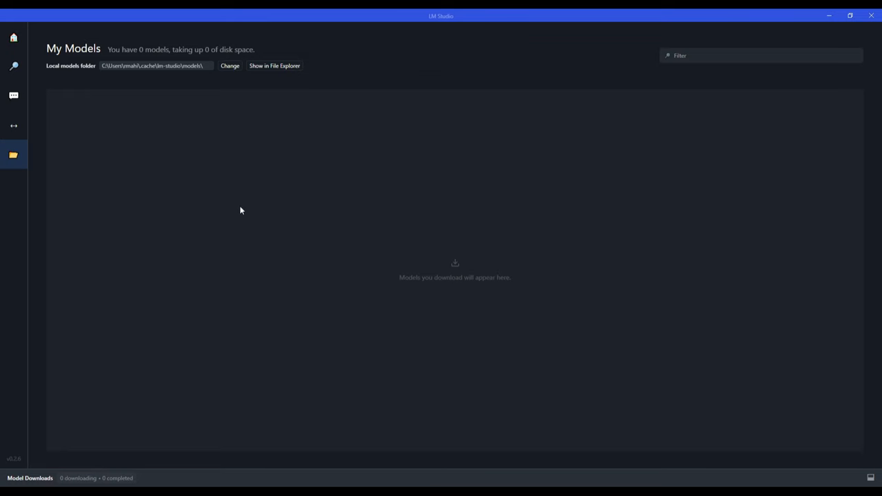
{"action": "left_click", "coordinate": [13, 95]}
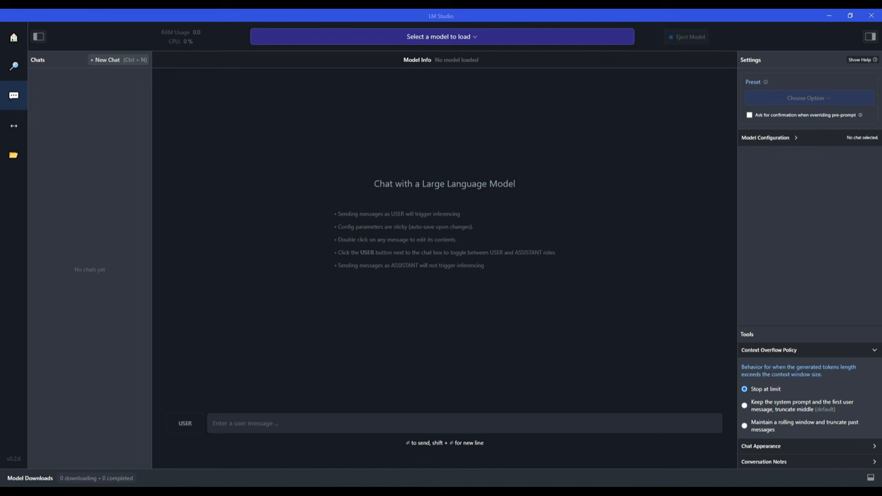
{"action": "mouse_move", "coordinate": [676, 357]}
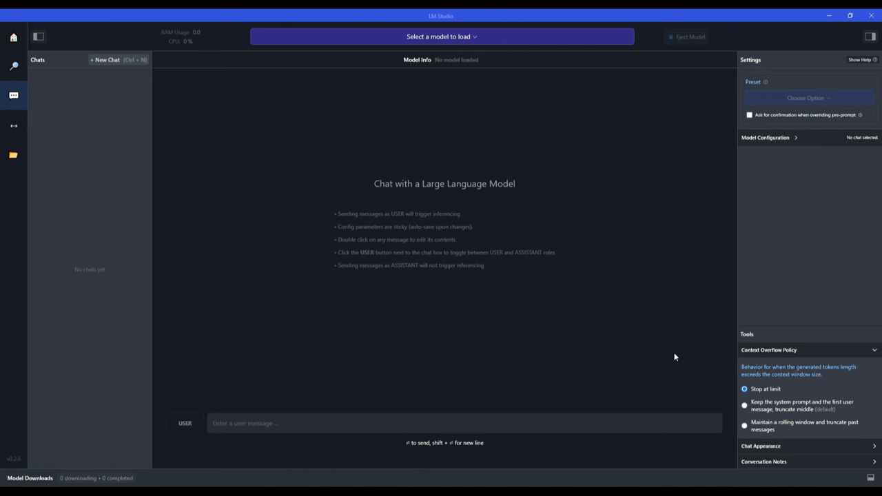
{"action": "mouse_move", "coordinate": [254, 285]}
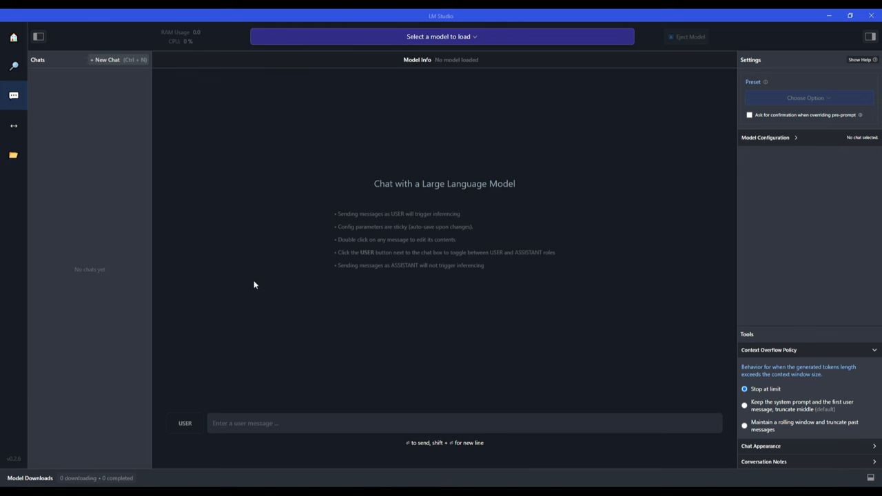
{"action": "mouse_move", "coordinate": [726, 464]}
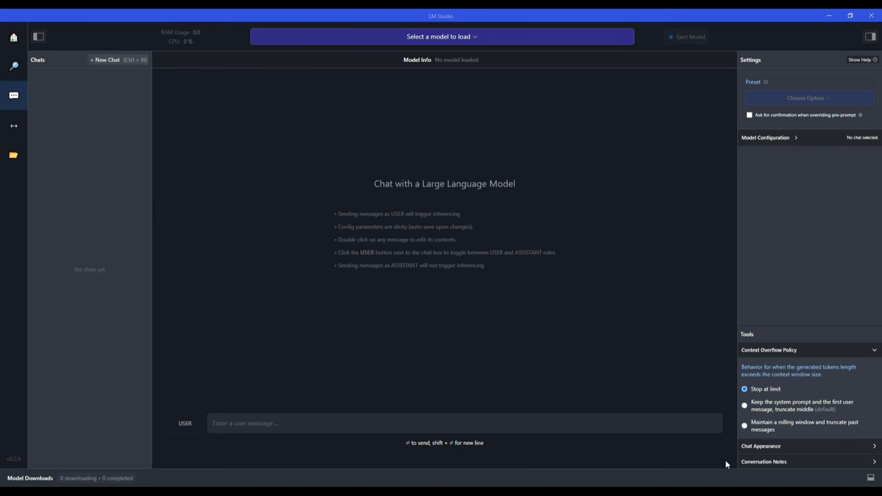
{"action": "mouse_move", "coordinate": [395, 178]}
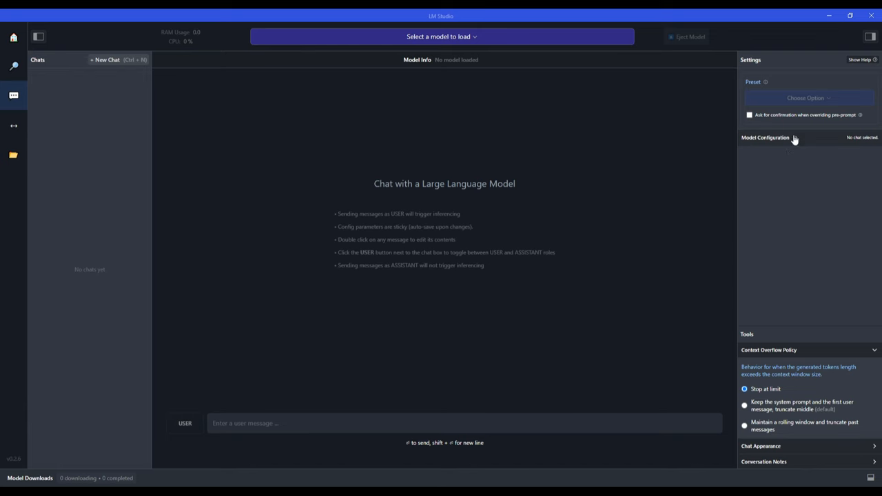
- Switch to the Local Inference Server page
{"action": "left_click", "coordinate": [13, 126]}
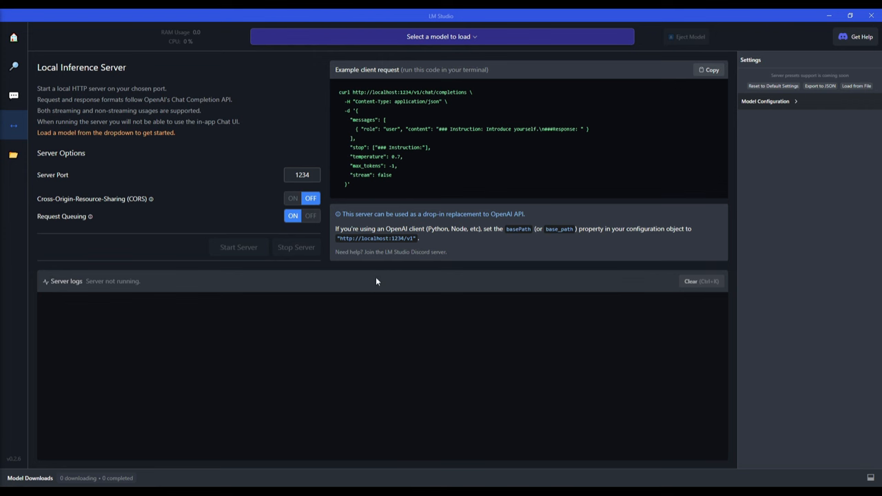
{"action": "mouse_move", "coordinate": [558, 259]}
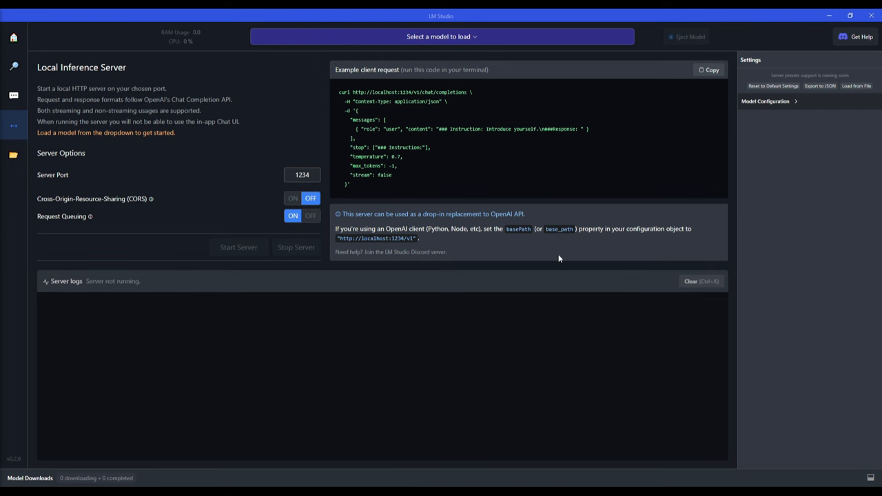
{"action": "mouse_move", "coordinate": [441, 52]}
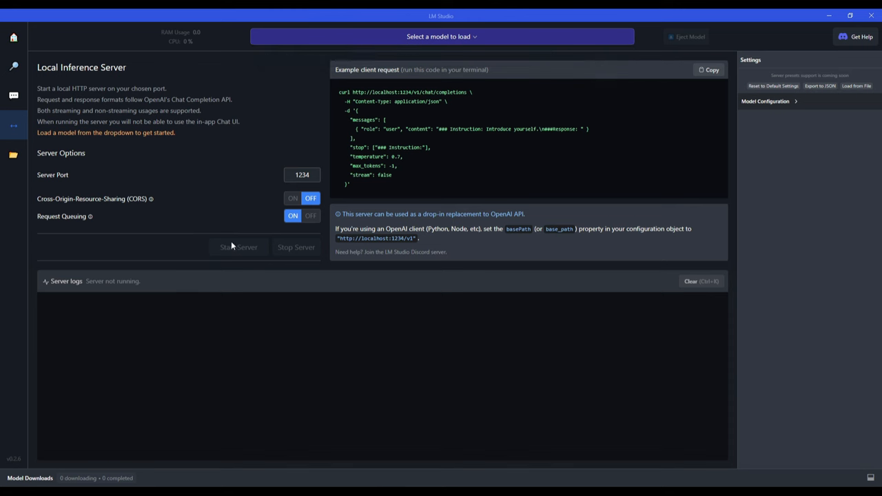
{"action": "mouse_move", "coordinate": [796, 400]}
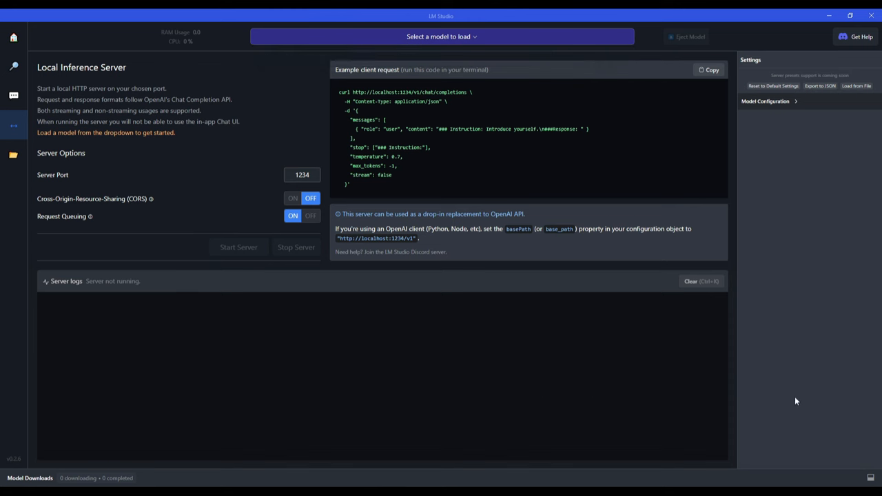
{"action": "mouse_move", "coordinate": [655, 434]}
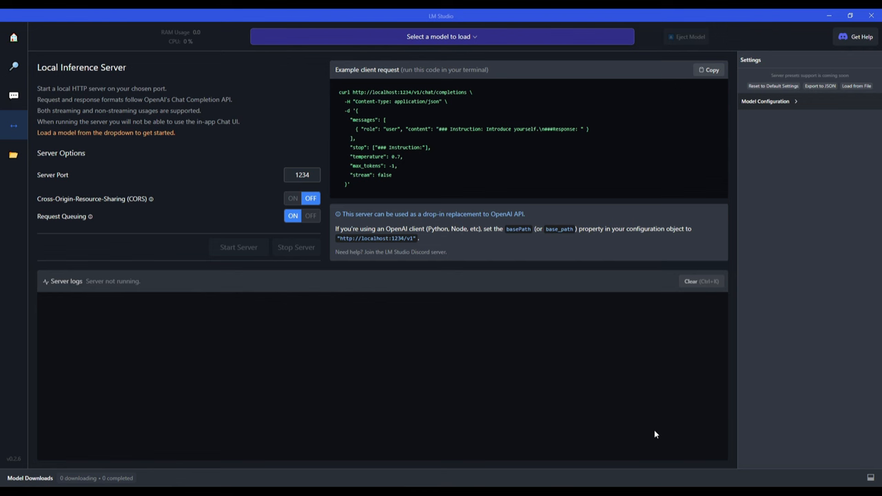
{"action": "mouse_move", "coordinate": [384, 247]}
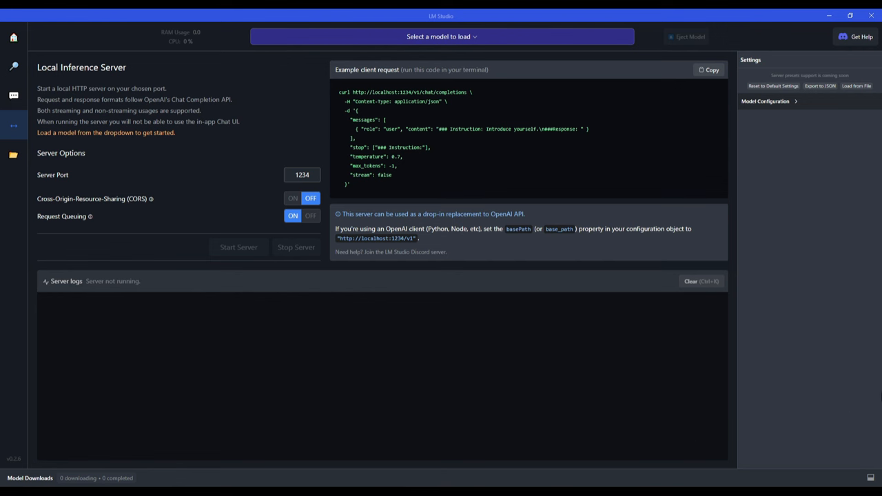
{"action": "mouse_move", "coordinate": [254, 225]}
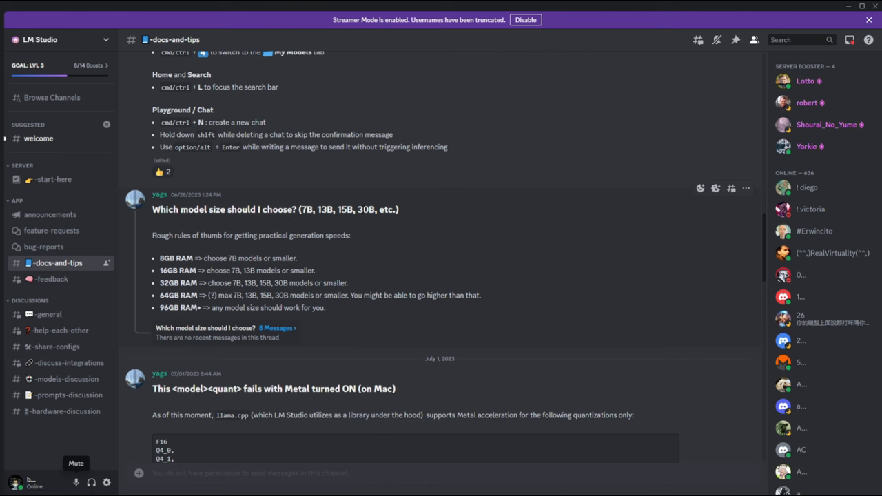
{"action": "mouse_move", "coordinate": [114, 246]}
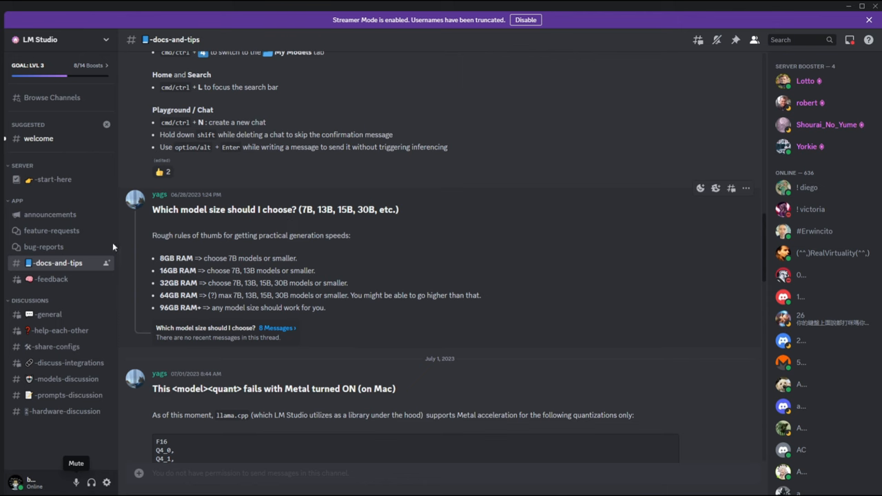
{"action": "mouse_move", "coordinate": [240, 306]}
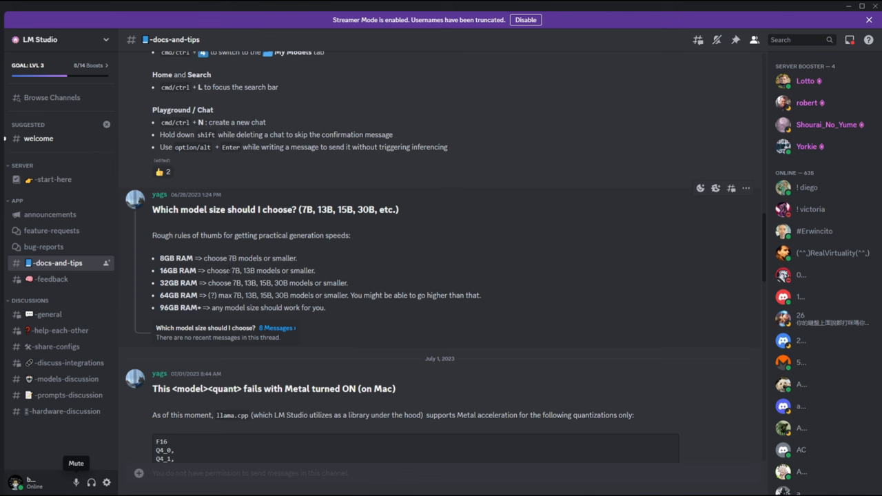
{"action": "mouse_move", "coordinate": [257, 282]}
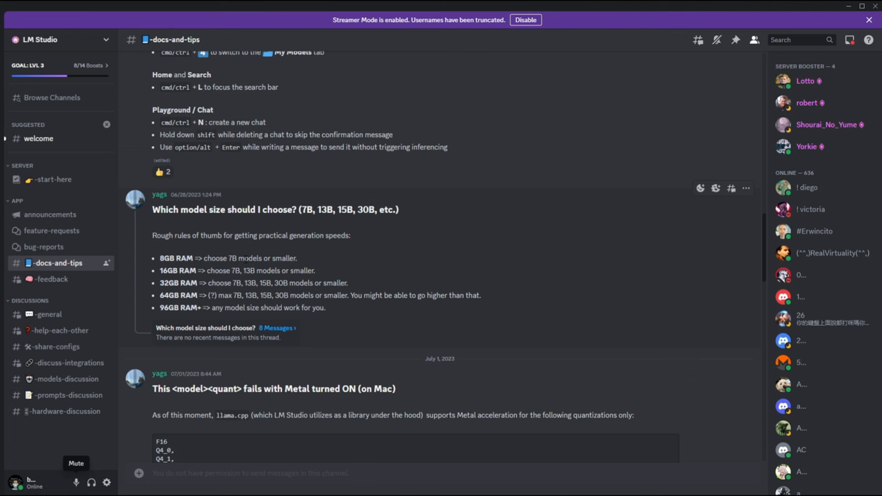
{"action": "mouse_move", "coordinate": [222, 248]}
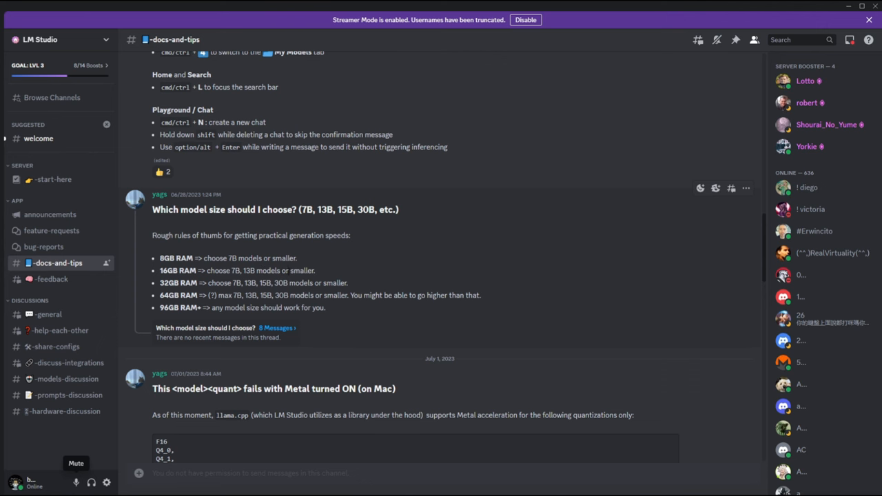
{"action": "mouse_move", "coordinate": [295, 269]}
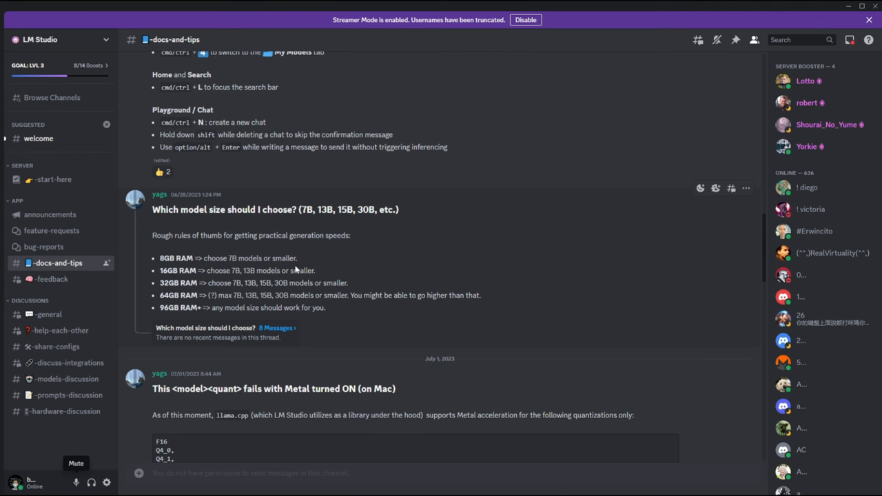
{"action": "mouse_move", "coordinate": [295, 270]}
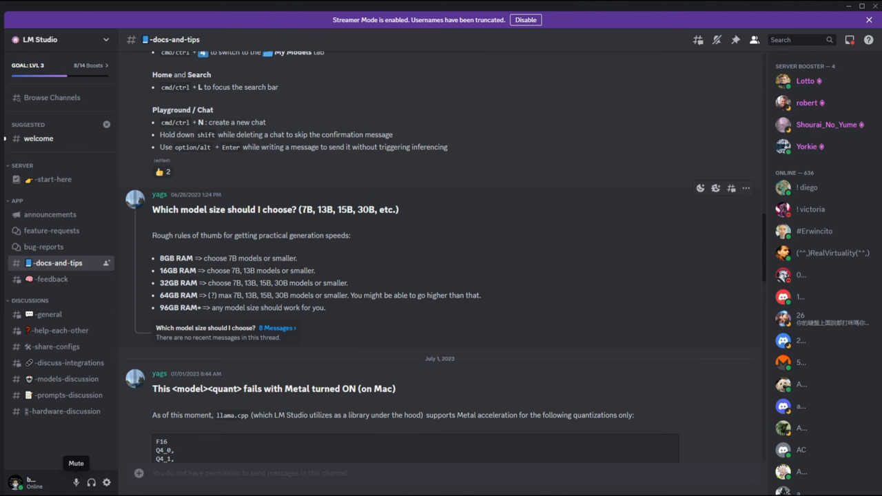
{"action": "mouse_move", "coordinate": [204, 293]}
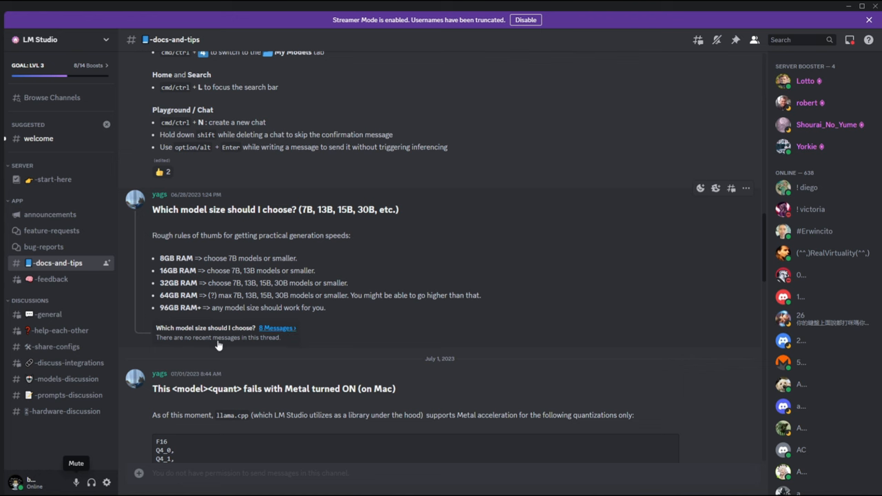
{"action": "mouse_move", "coordinate": [200, 201]}
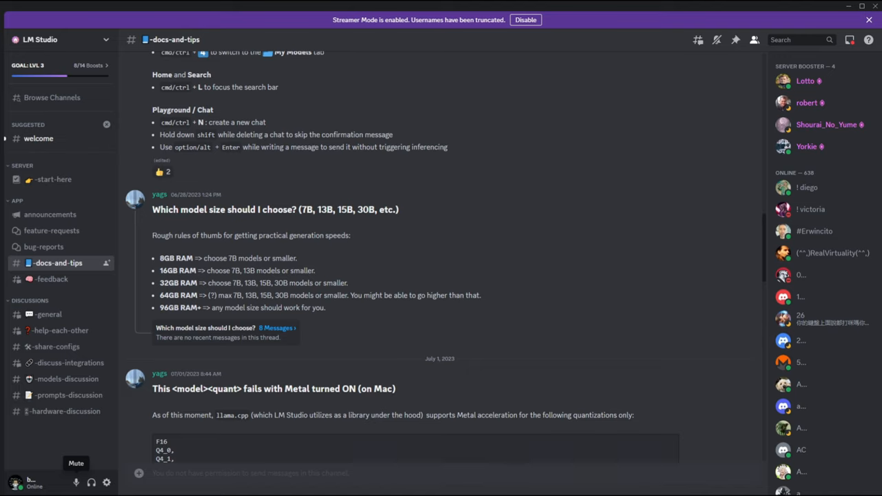
- Scroll down to the data collection and GPU acceleration availability posts
{"action": "scroll", "scroll_direction": "down", "scroll_amount": 3}
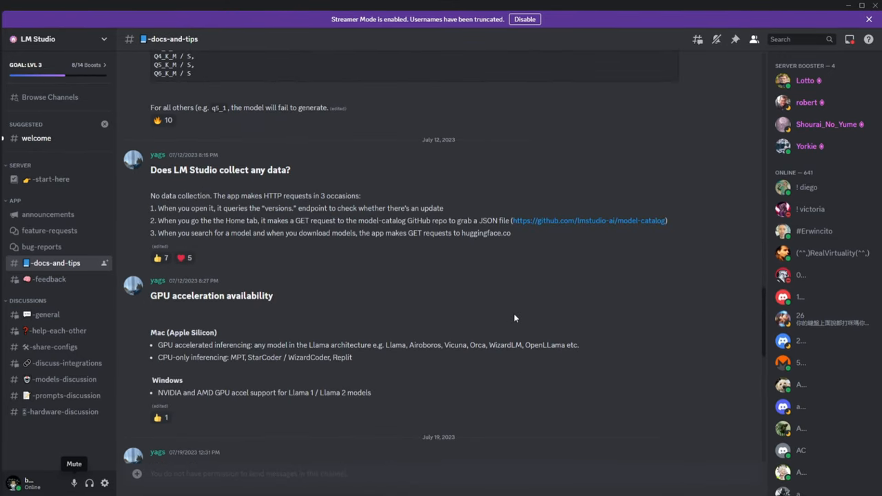
{"action": "mouse_move", "coordinate": [515, 304]}
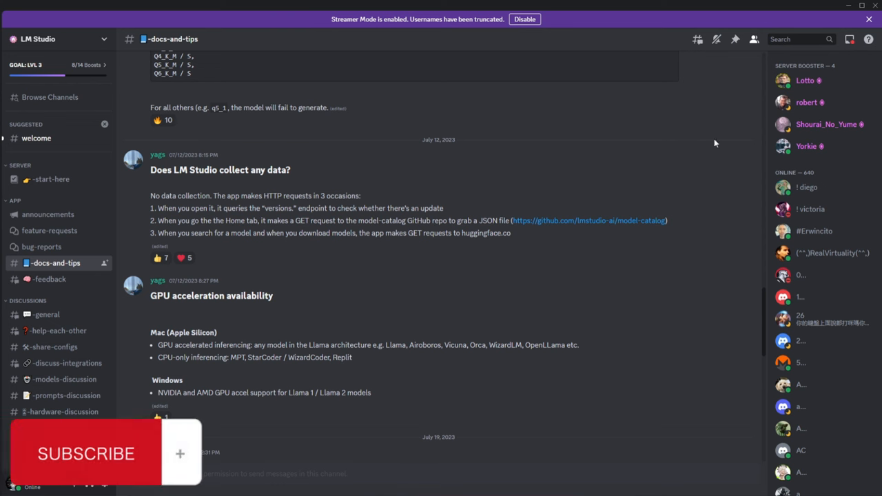
{"action": "mouse_move", "coordinate": [188, 190]}
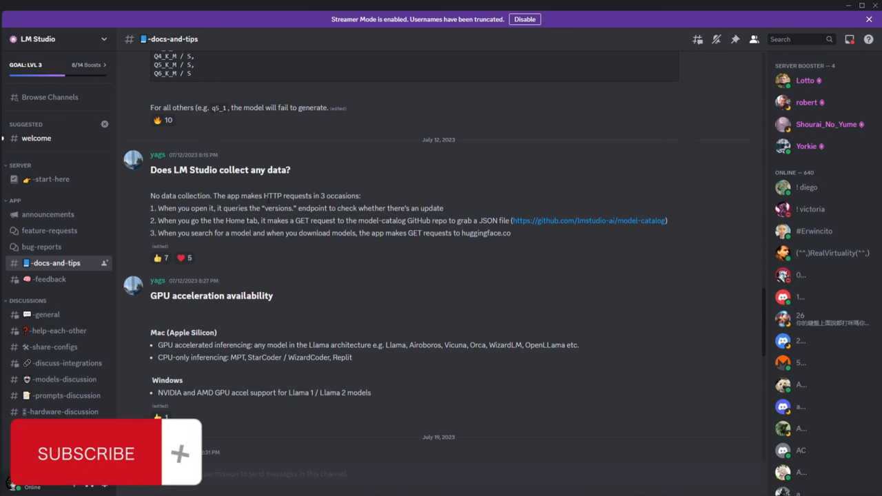
{"action": "mouse_move", "coordinate": [399, 186]}
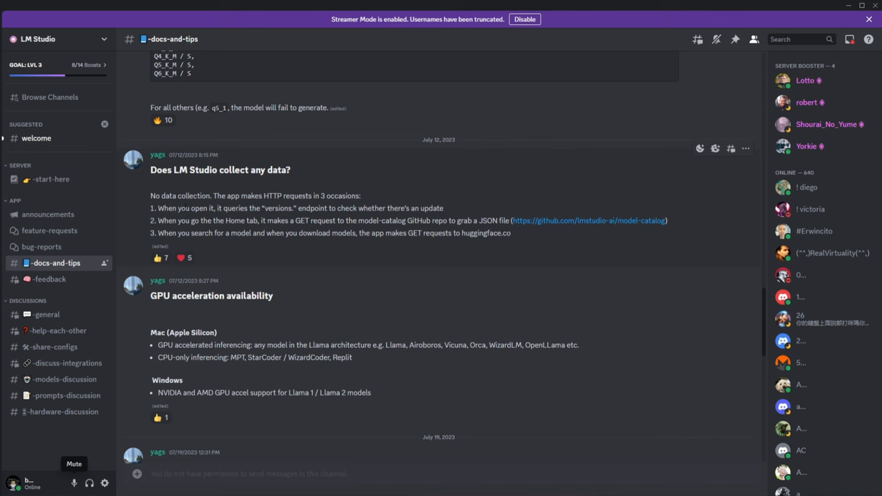
{"action": "mouse_move", "coordinate": [507, 219]}
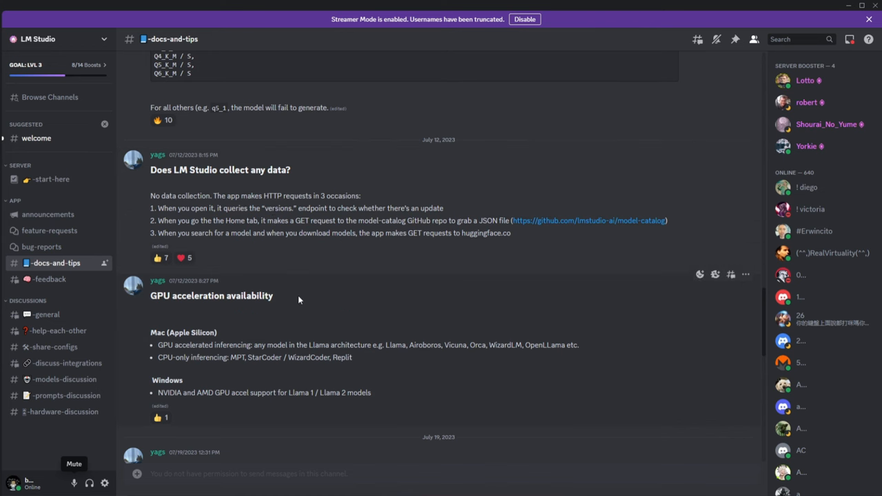
{"action": "mouse_move", "coordinate": [145, 284]}
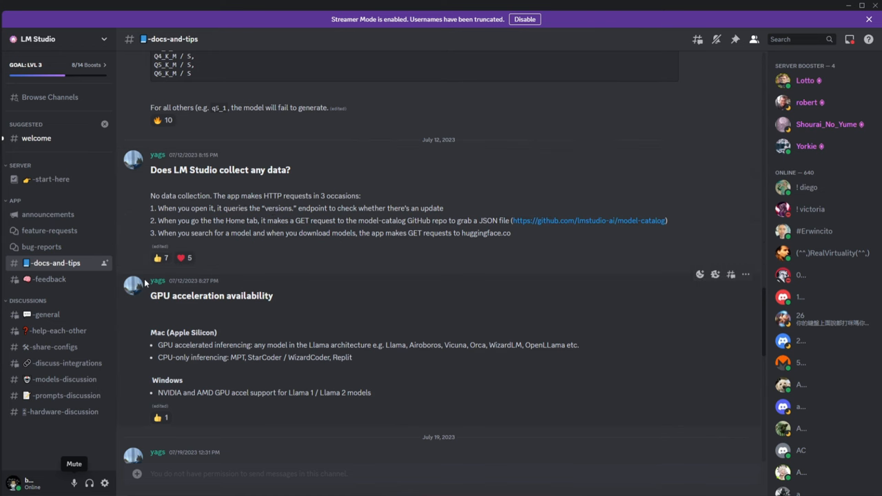
{"action": "mouse_move", "coordinate": [270, 242]}
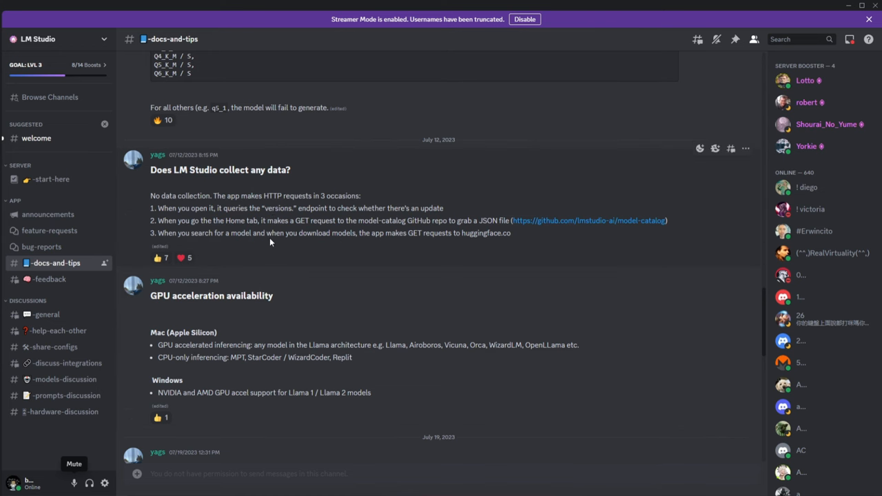
{"action": "mouse_move", "coordinate": [389, 100]}
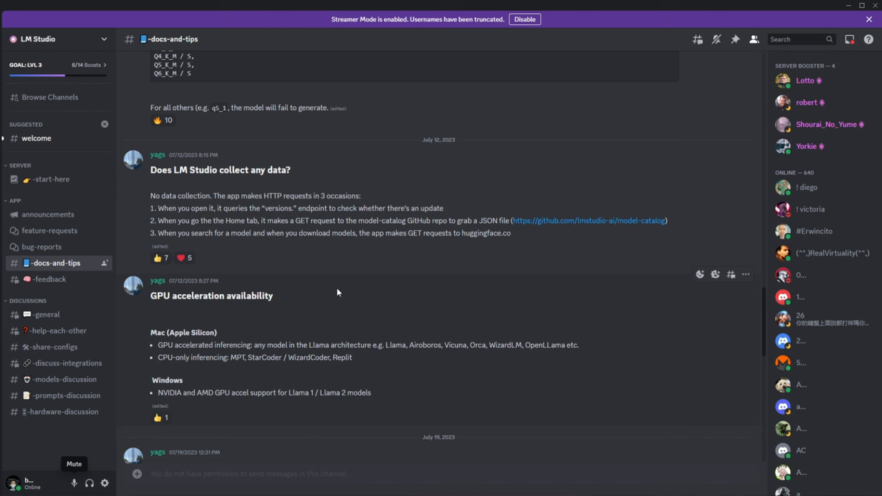
{"action": "mouse_move", "coordinate": [473, 244]}
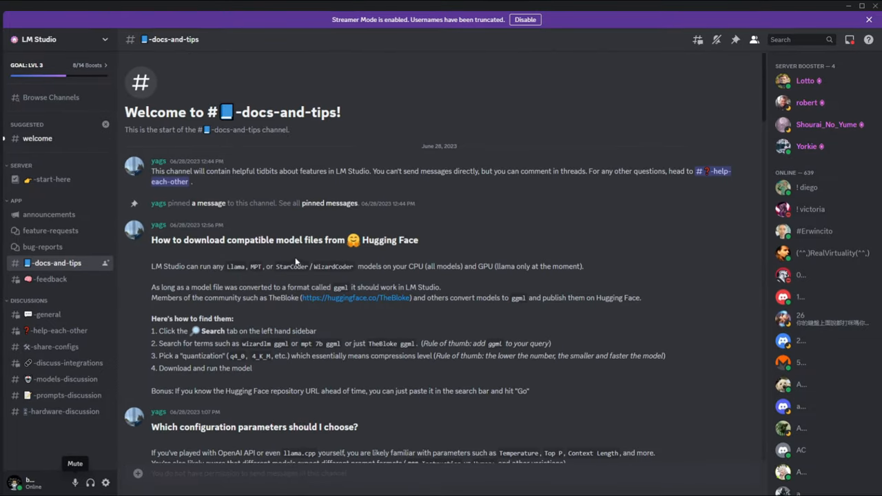
{"action": "mouse_move", "coordinate": [353, 155]}
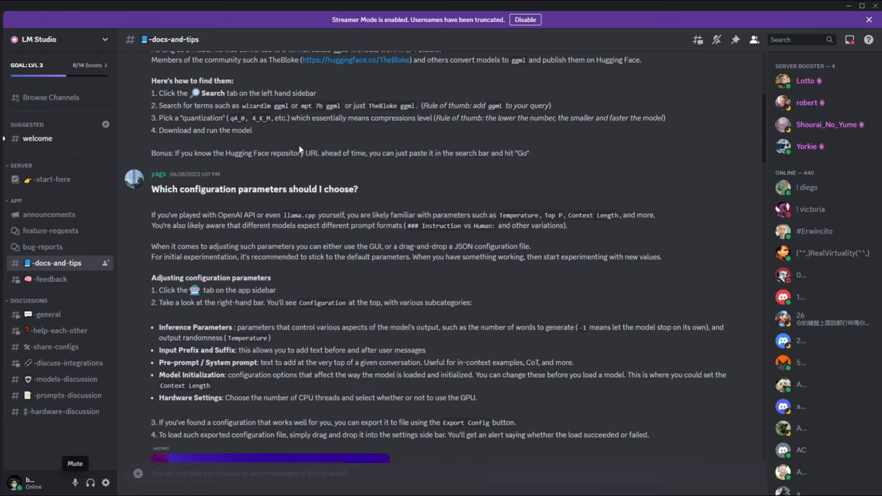
- Scroll past the remaining docs-and-tips posts and open the #feedback channel
{"action": "scroll", "scroll_direction": "down", "scroll_amount": 3}
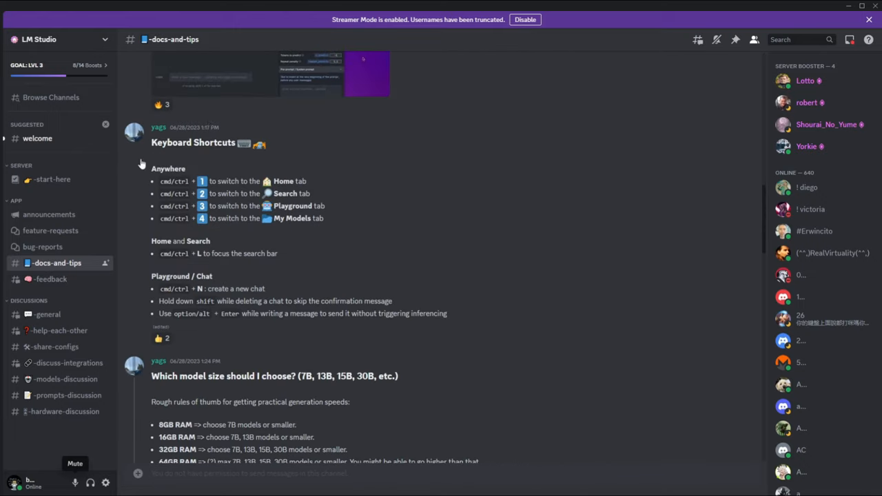
{"action": "scroll", "scroll_direction": "down", "scroll_amount": 3}
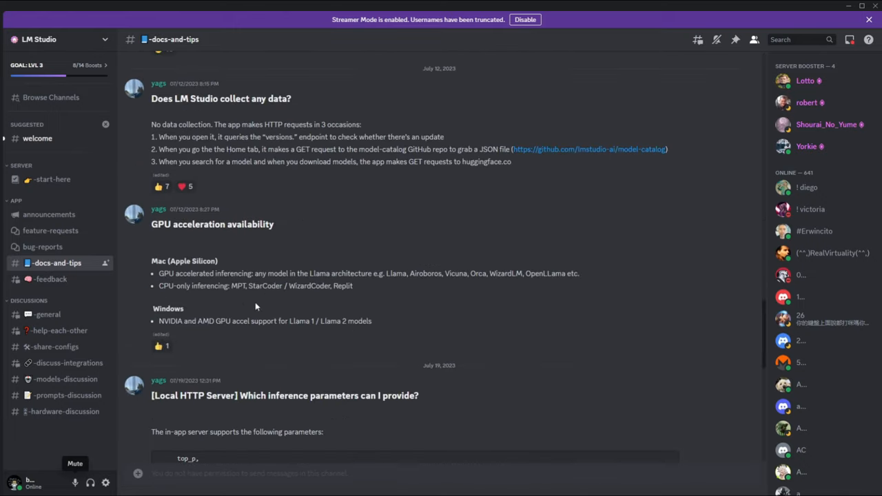
{"action": "scroll", "scroll_direction": "down", "scroll_amount": 3}
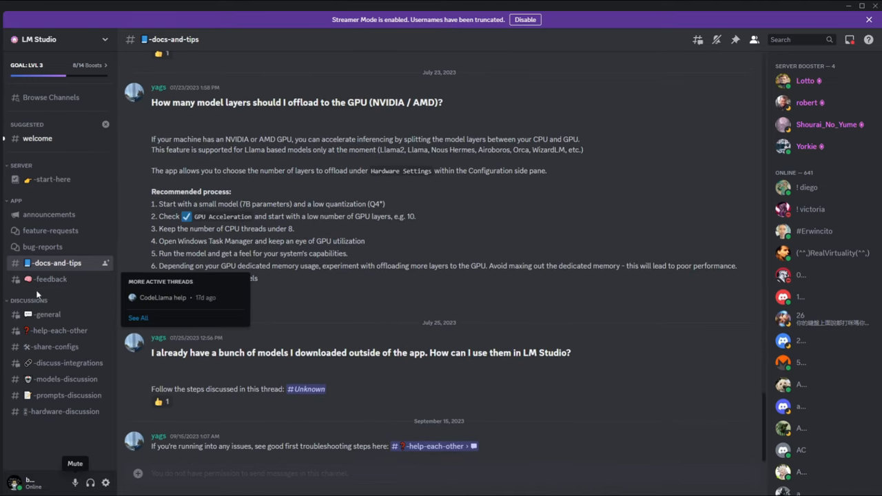
{"action": "left_click", "coordinate": [50, 279]}
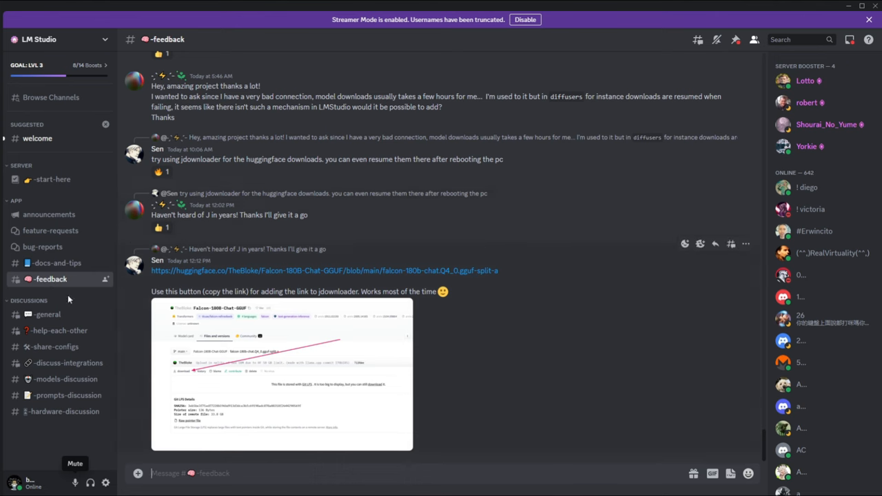
- Visit #feature-requests and #help-each-other, then scroll through #general
{"action": "left_click", "coordinate": [50, 231]}
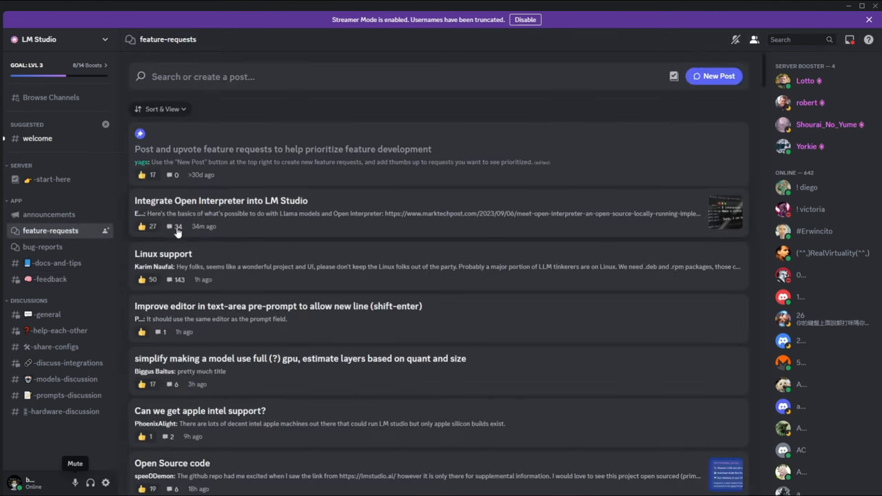
{"action": "mouse_move", "coordinate": [107, 320]}
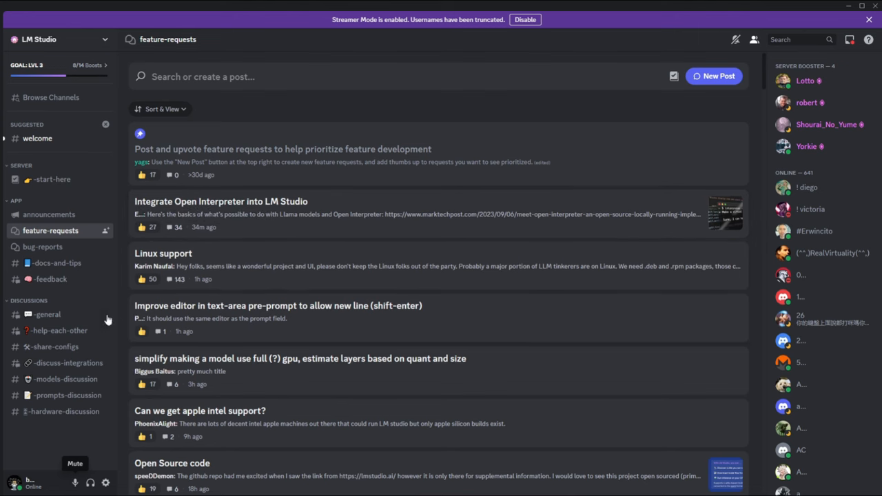
{"action": "left_click", "coordinate": [59, 330]}
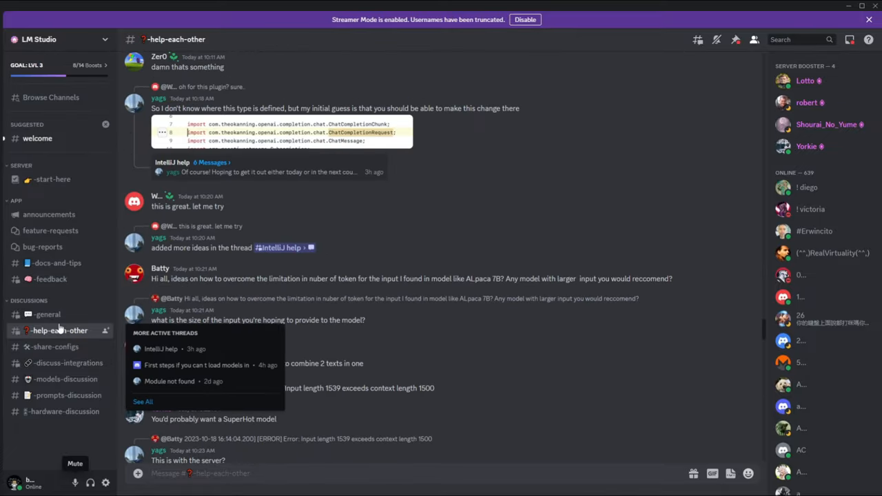
{"action": "left_click", "coordinate": [46, 314]}
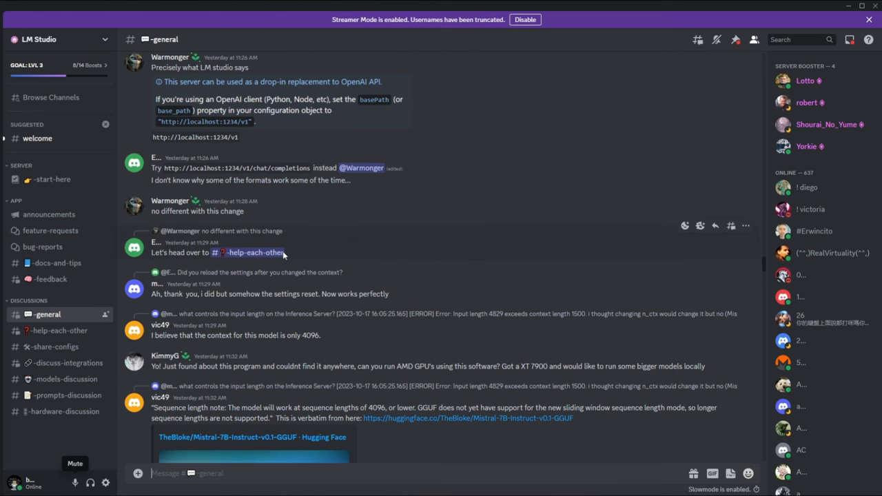
{"action": "scroll", "scroll_direction": "down", "scroll_amount": 3}
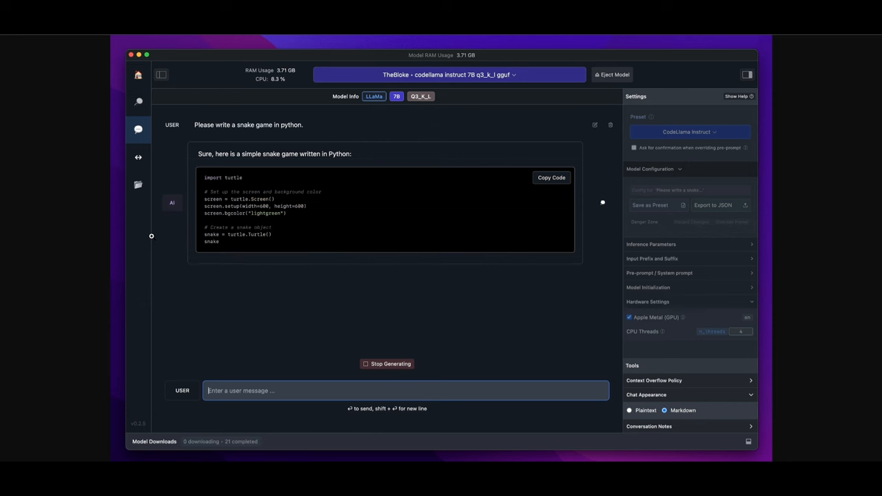
- Keep codellama instruct 7B q3_k_l loaded and prompt it to write a Python snake game
{"action": "left_click", "coordinate": [448, 74]}
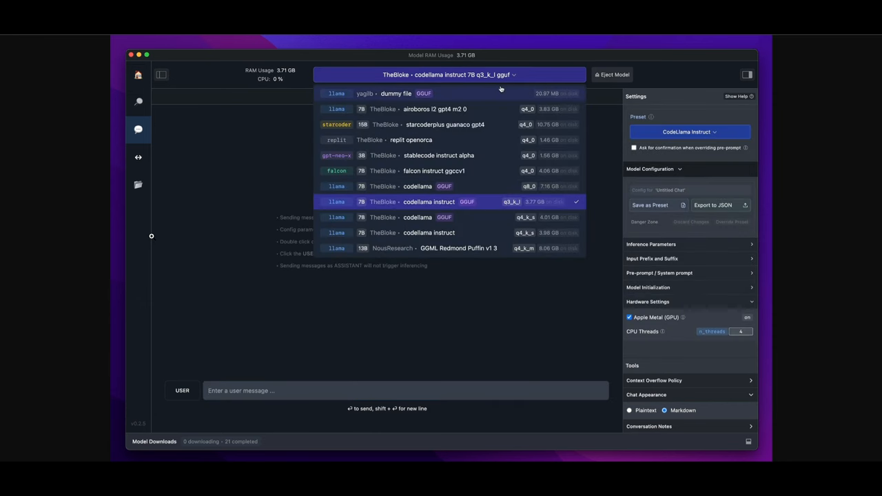
{"action": "left_click", "coordinate": [689, 132]}
{"action": "type", "text": "Please write"}
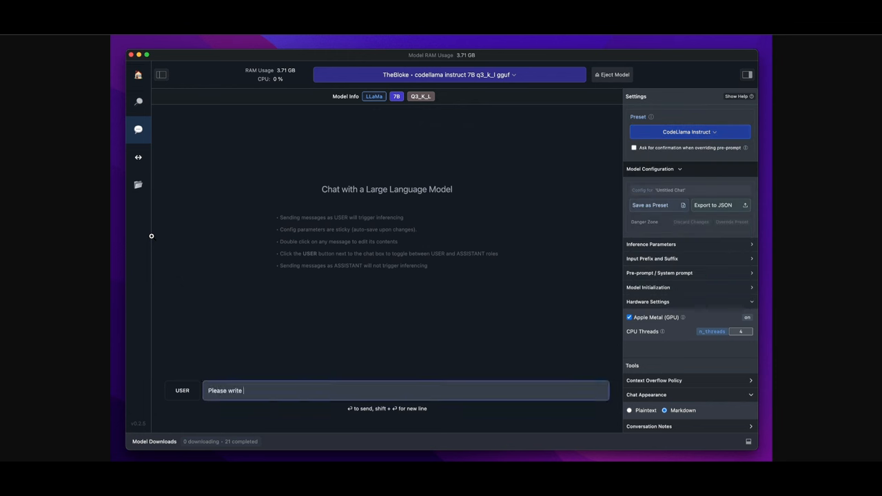
{"action": "type", "text": "a snake game i"}
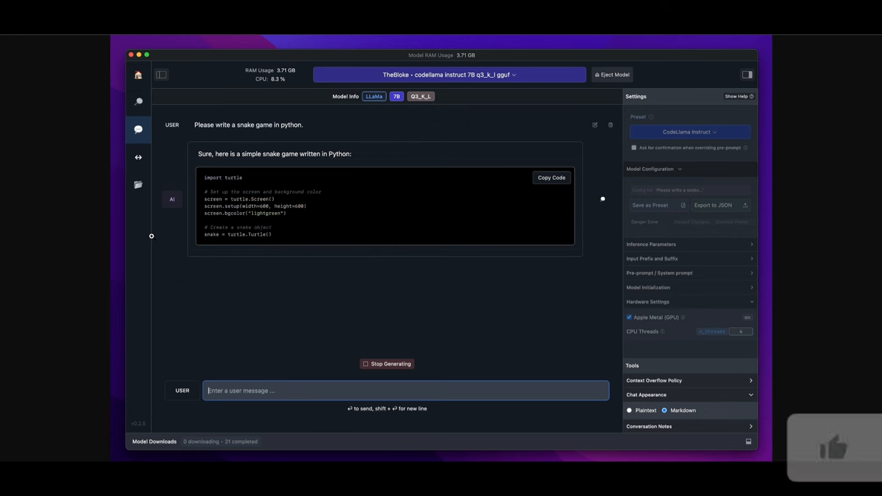
{"action": "left_click", "coordinate": [448, 74]}
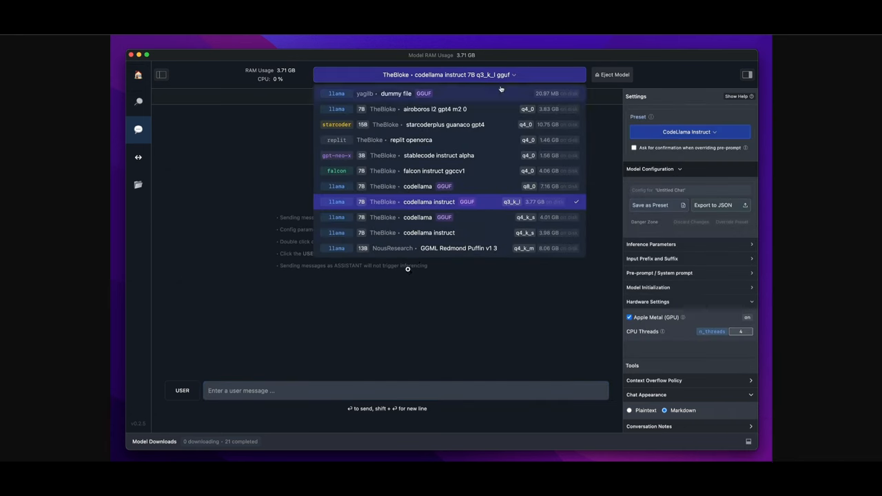
{"action": "left_click", "coordinate": [689, 131]}
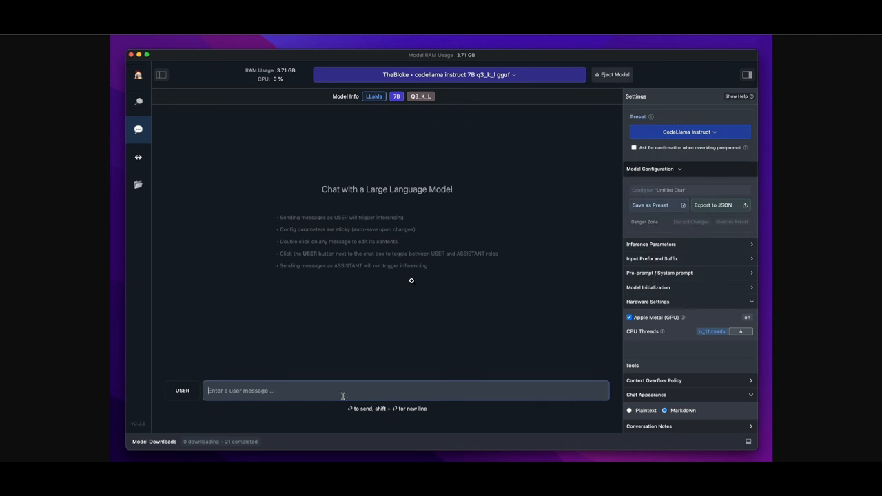
{"action": "type", "text": "Please write"}
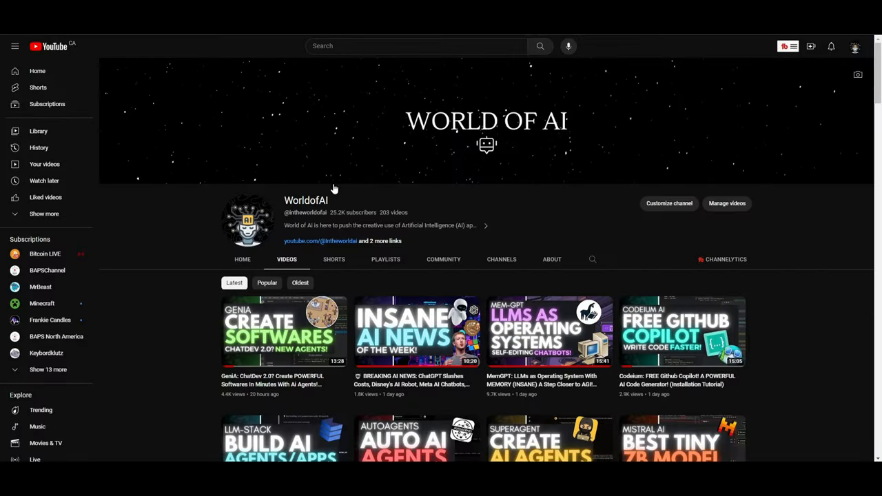
{"action": "mouse_move", "coordinate": [551, 259]}
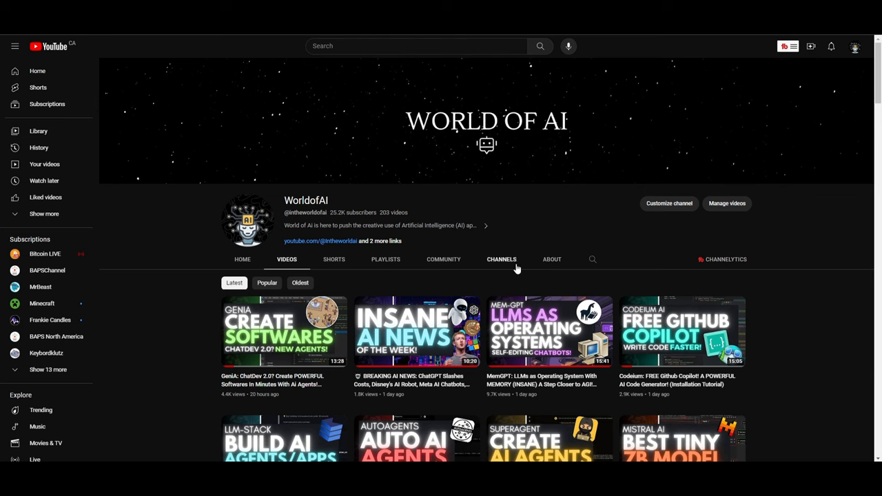
{"action": "mouse_move", "coordinate": [376, 268]}
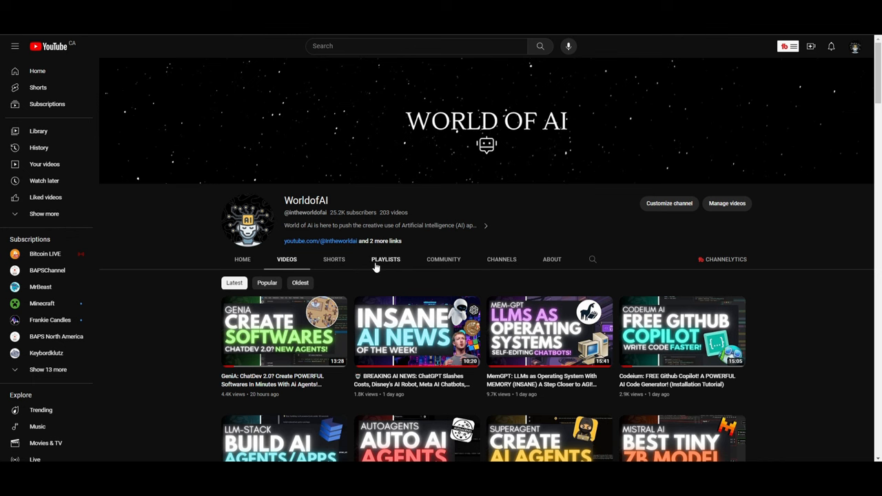
- View the WorldofAI About tab: description, Canada location, February 2023 join date, 1,179,516 views
{"action": "left_click", "coordinate": [551, 260]}
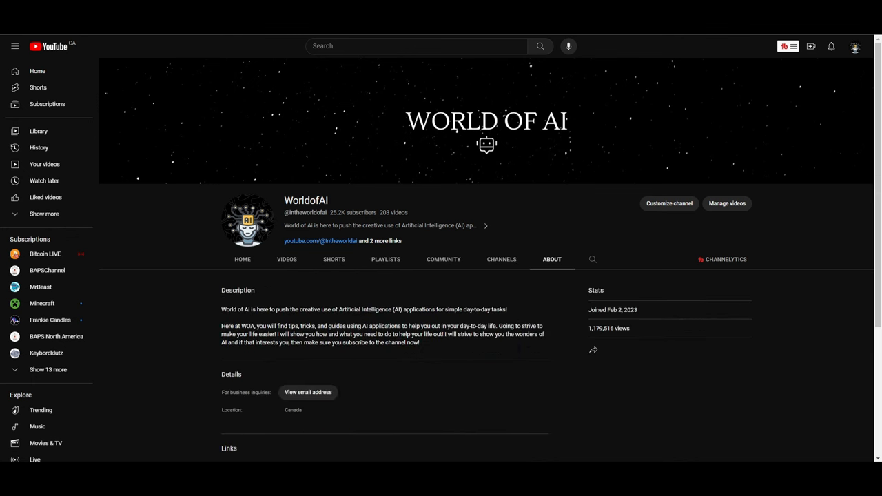
{"action": "mouse_move", "coordinate": [588, 311]}
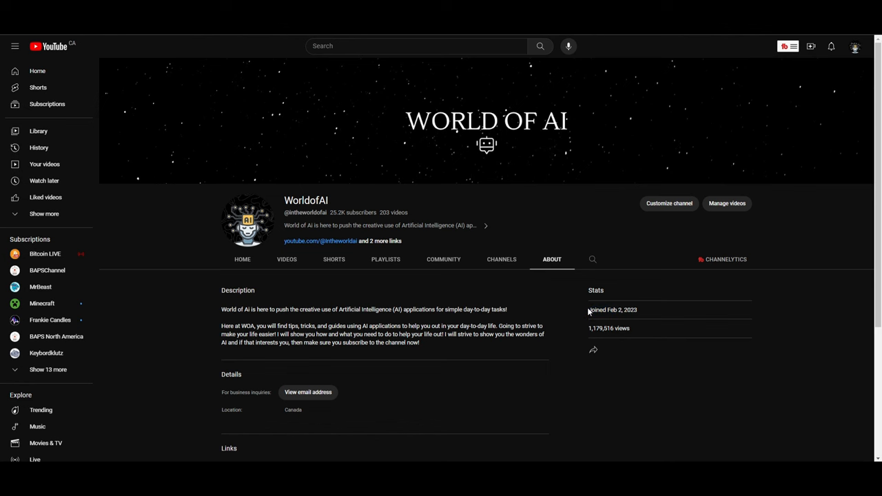
{"action": "mouse_move", "coordinate": [608, 327]}
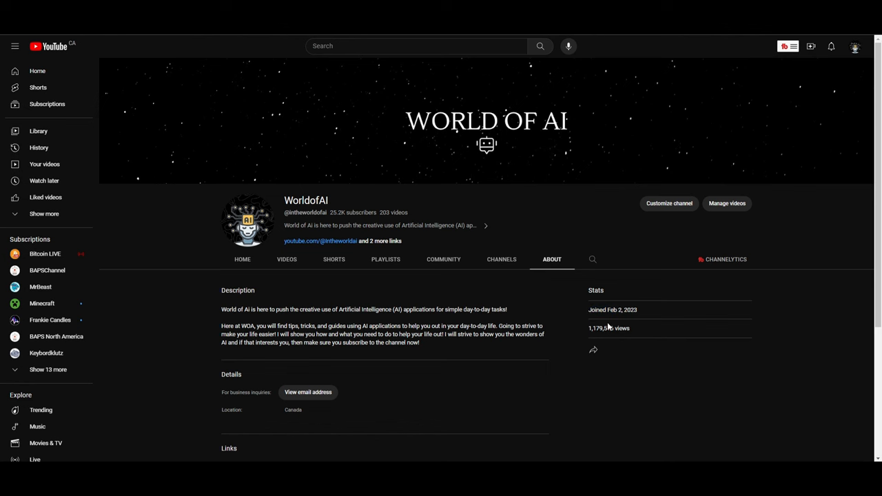
{"action": "mouse_move", "coordinate": [248, 219]}
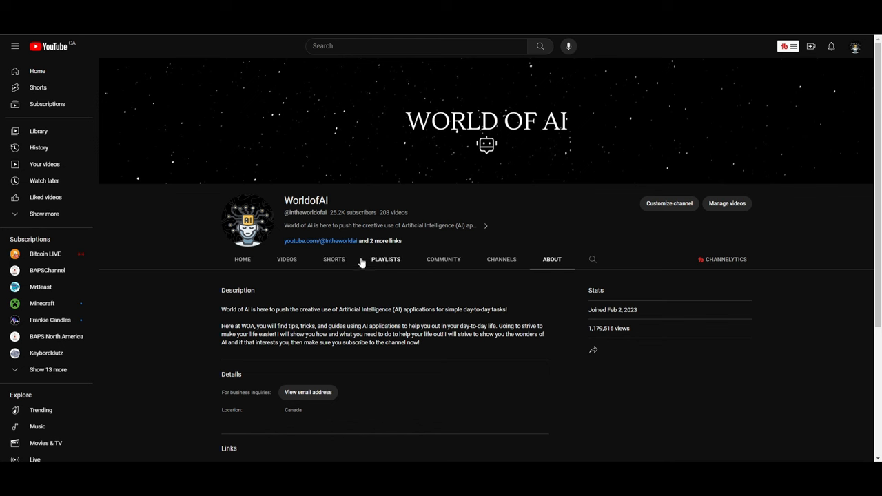
{"action": "mouse_move", "coordinate": [613, 318]}
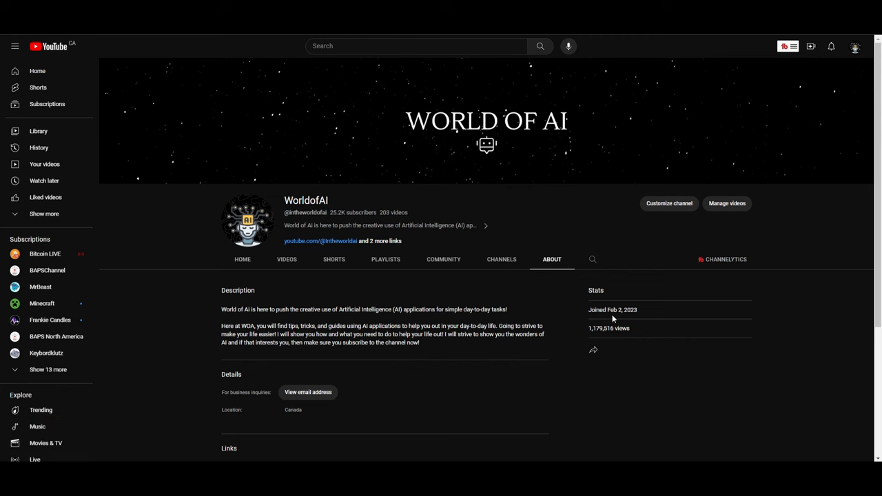
{"action": "mouse_move", "coordinate": [582, 338]}
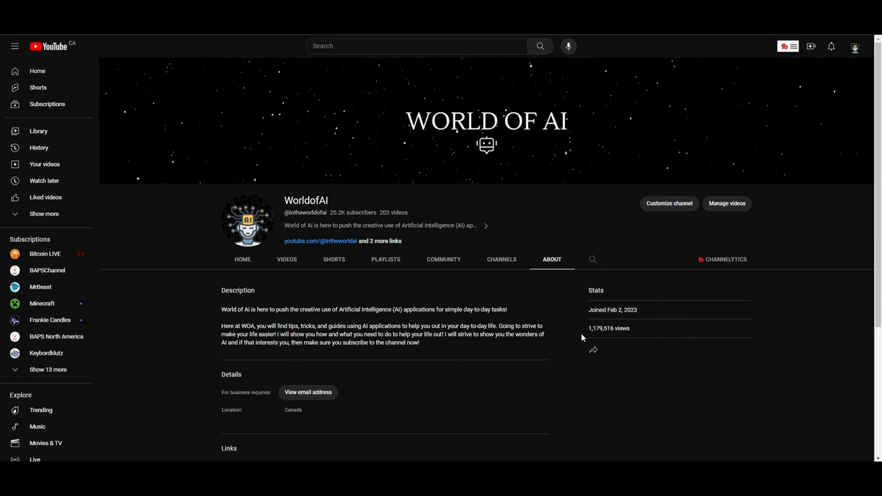
{"action": "left_click", "coordinate": [287, 259]}
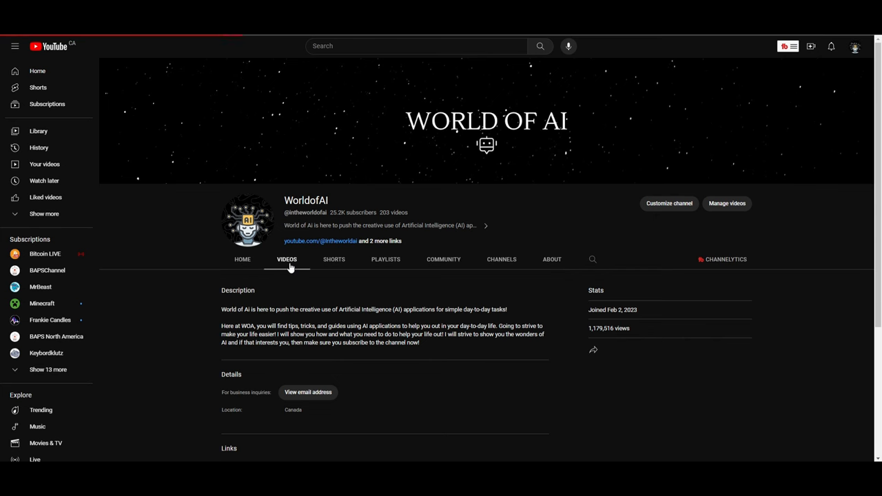
- Switch to the Videos tab and scroll down to older uploads like the DB-GPT and AutoTrain tutorials
{"action": "left_click", "coordinate": [287, 259]}
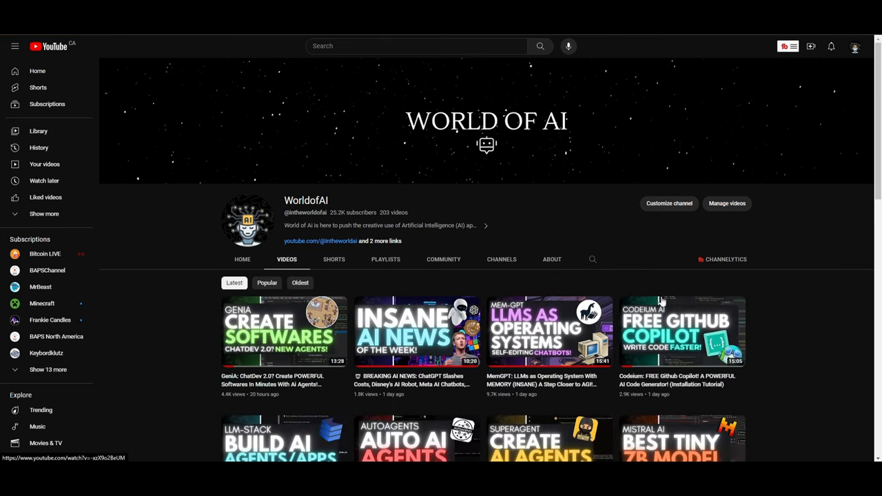
{"action": "scroll", "scroll_direction": "down", "scroll_amount": 3}
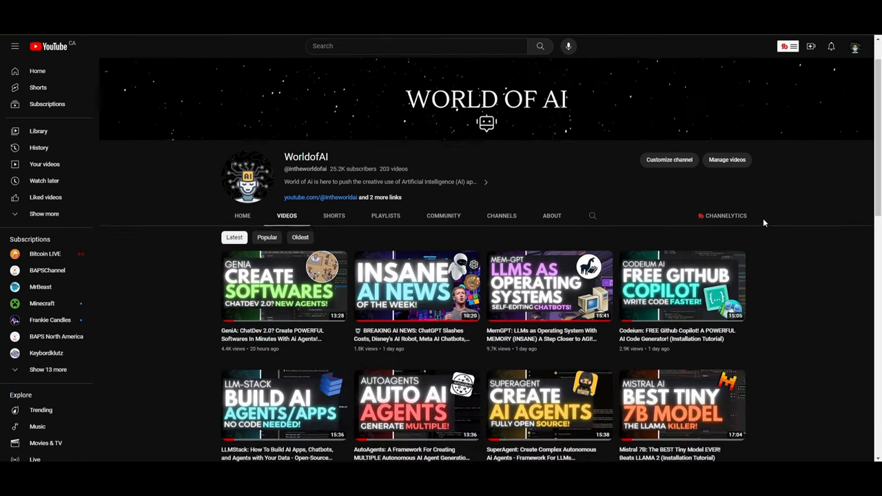
{"action": "scroll", "scroll_direction": "down", "scroll_amount": 3}
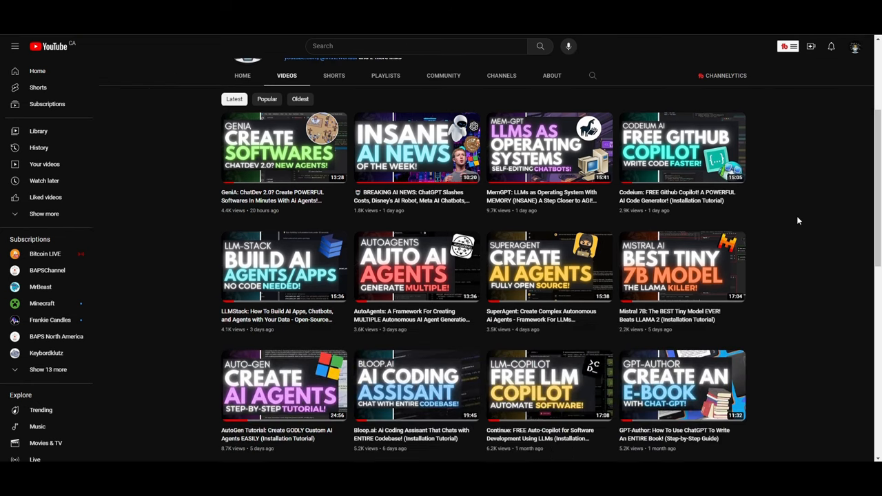
{"action": "scroll", "scroll_direction": "down", "scroll_amount": 3}
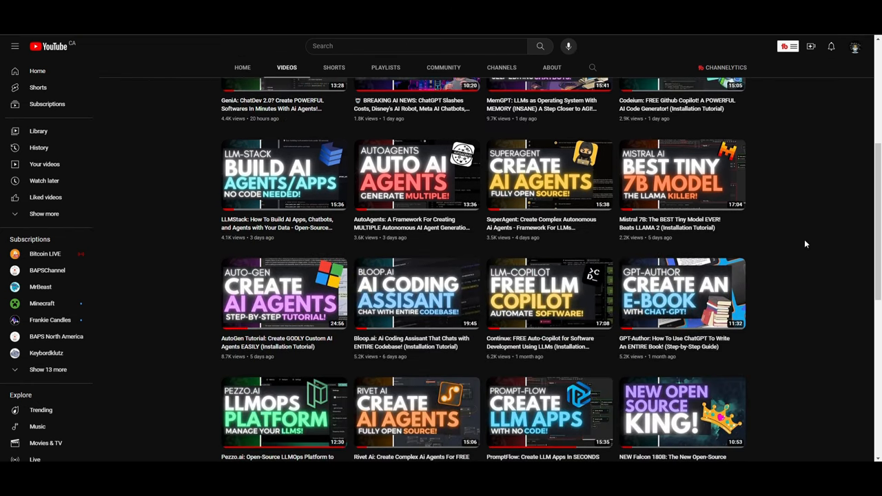
{"action": "scroll", "scroll_direction": "down", "scroll_amount": 3}
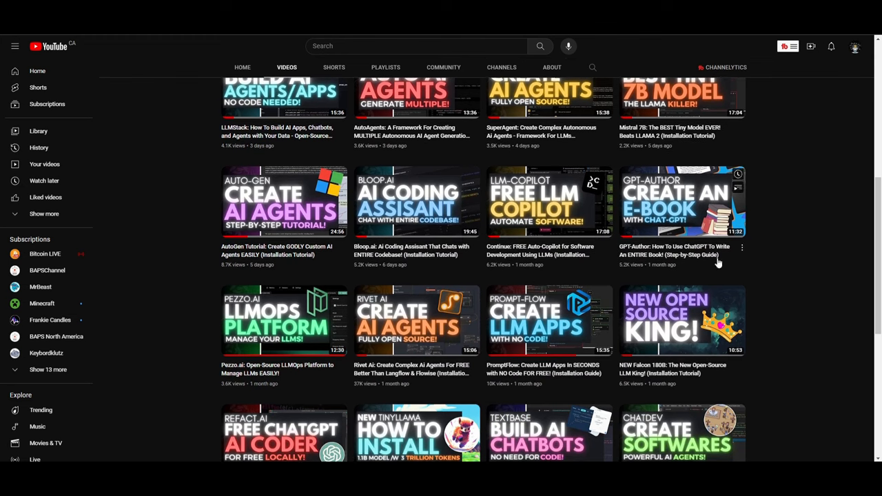
{"action": "scroll", "scroll_direction": "down", "scroll_amount": 3}
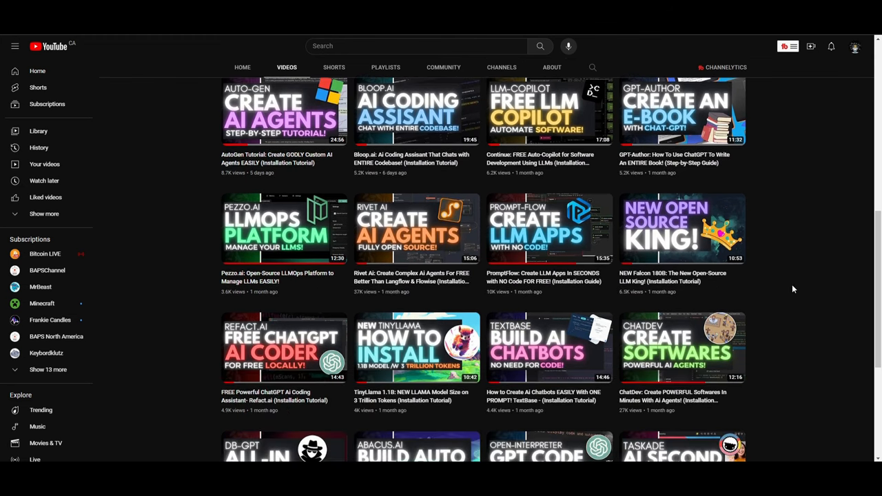
{"action": "scroll", "scroll_direction": "down", "scroll_amount": 3}
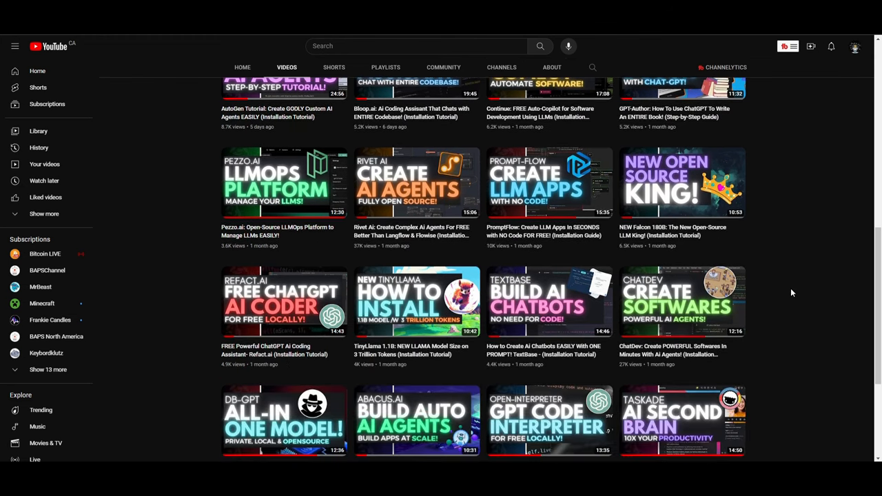
{"action": "scroll", "scroll_direction": "down", "scroll_amount": 3}
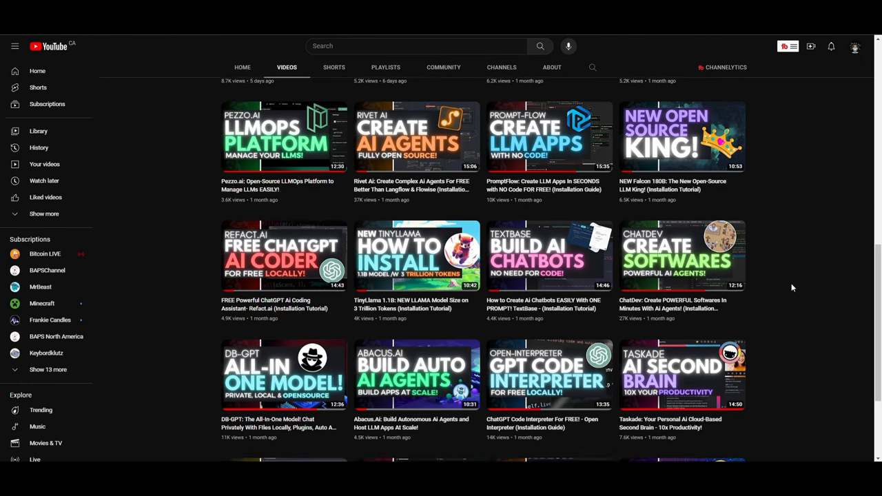
{"action": "scroll", "scroll_direction": "down", "scroll_amount": 3}
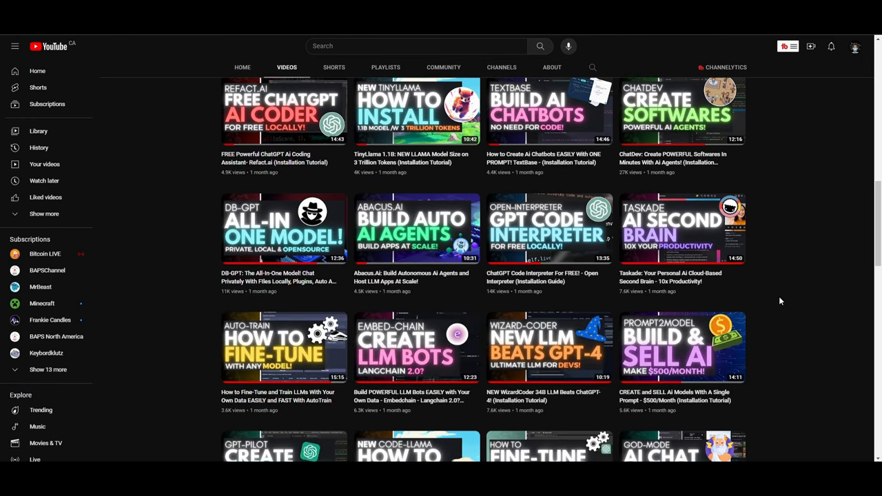
{"action": "mouse_move", "coordinate": [771, 309]}
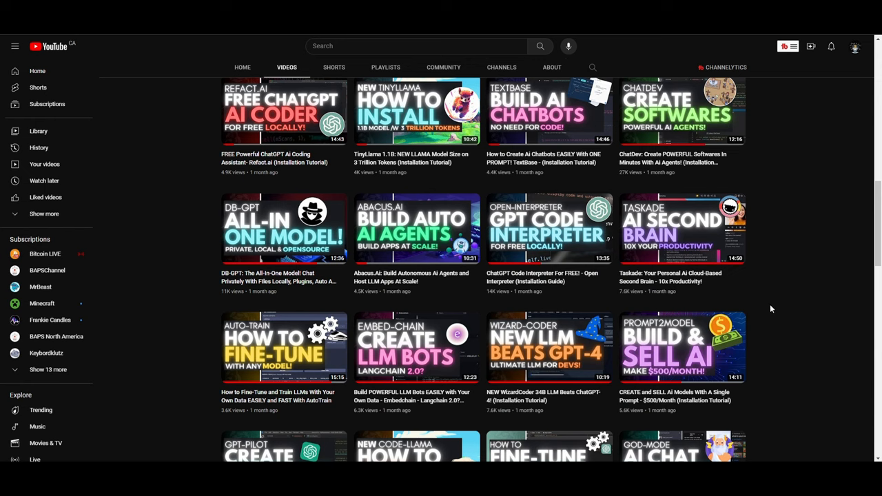
{"action": "mouse_move", "coordinate": [833, 217]}
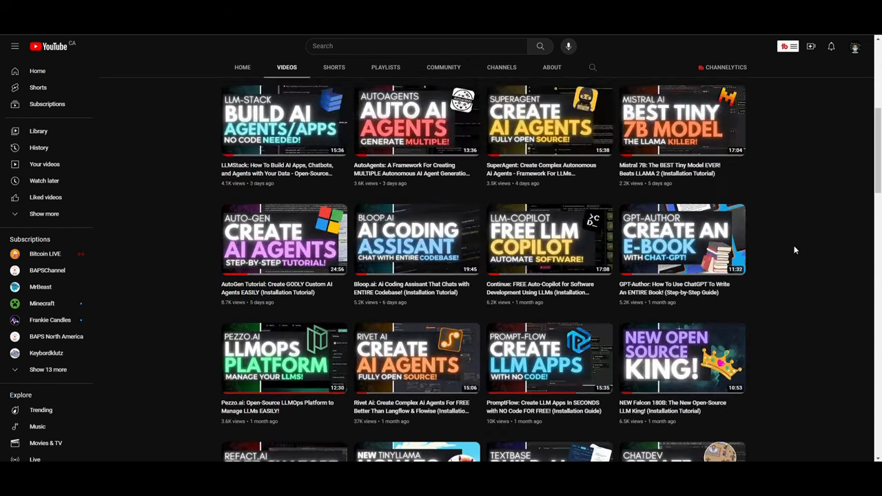
{"action": "scroll", "scroll_direction": "down", "scroll_amount": 3}
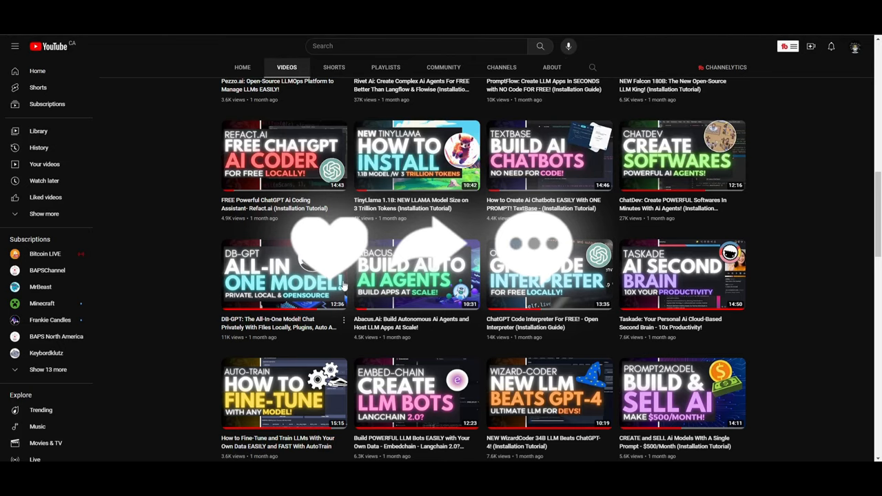
{"action": "mouse_move", "coordinate": [516, 289]}
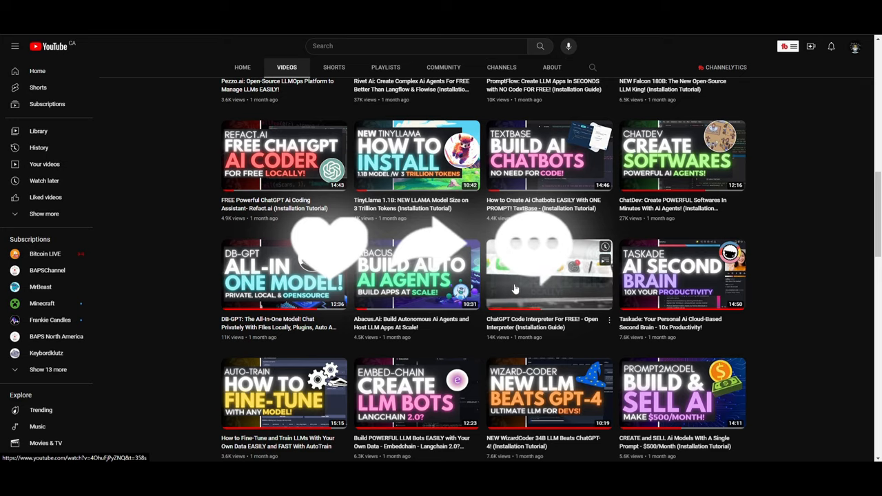